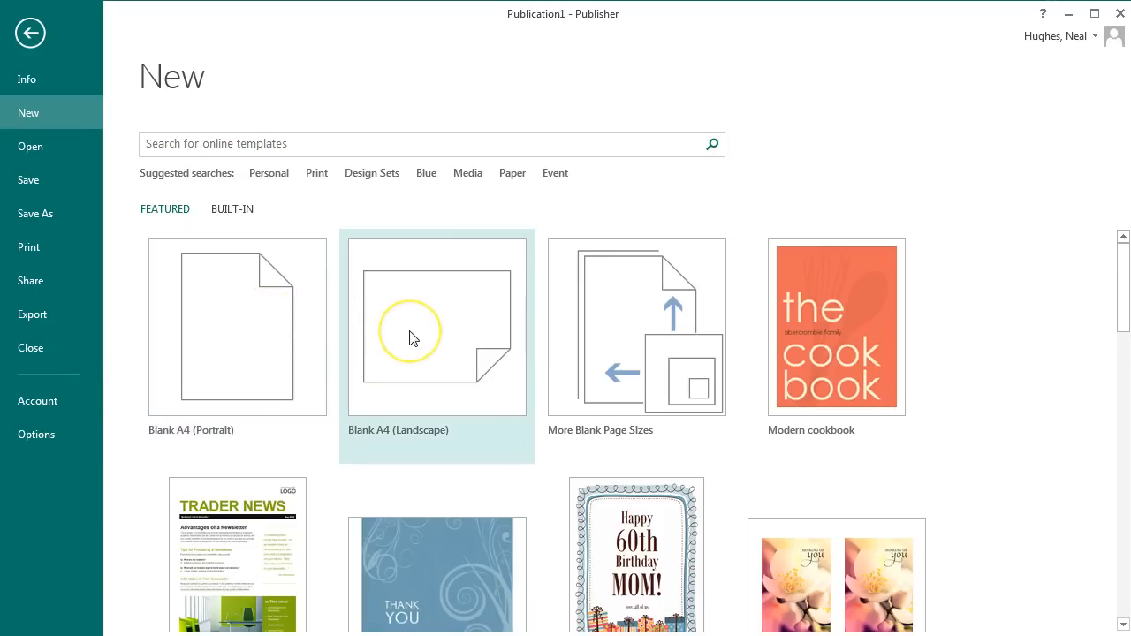
mouse_move(326, 106)
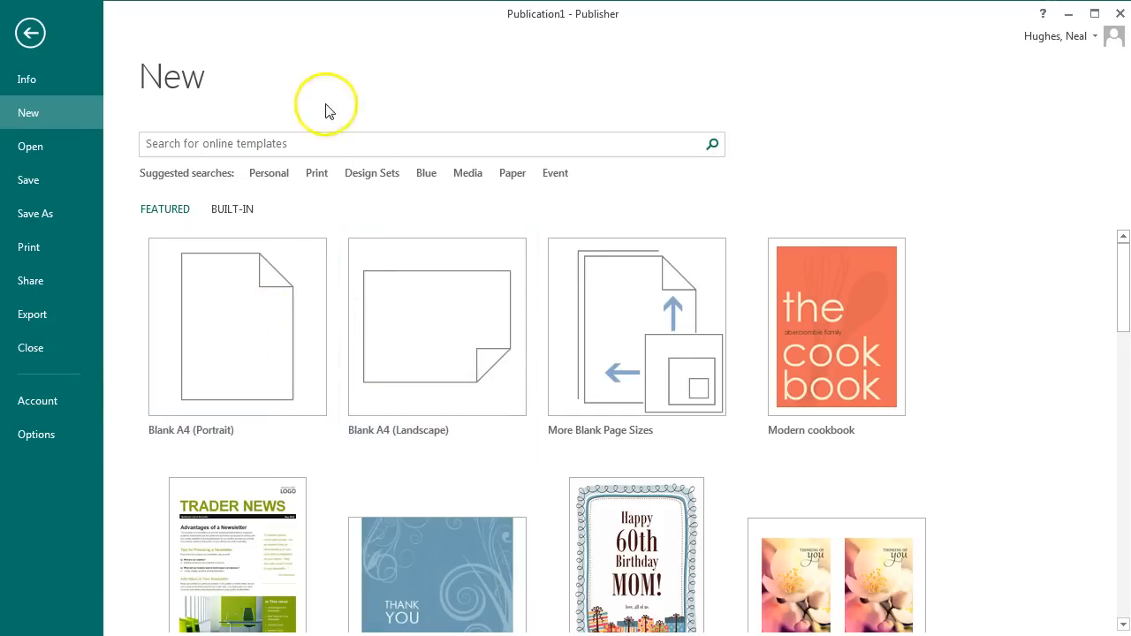
mouse_move(399, 176)
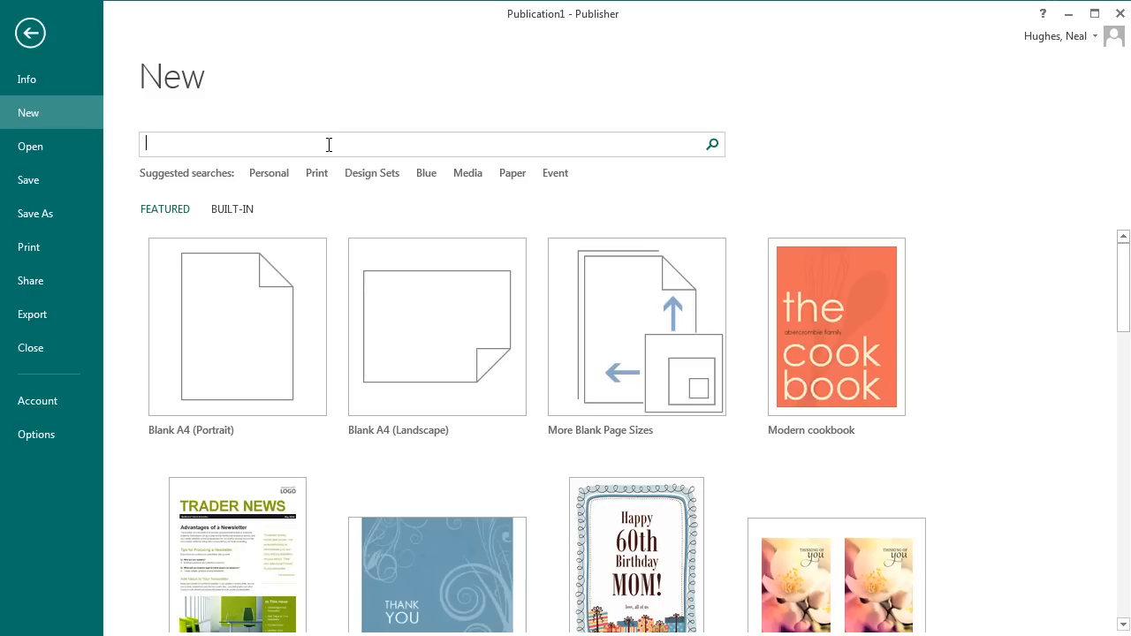
- Create a blank A4 portrait publication and fit the whole page in the window
click(236, 327)
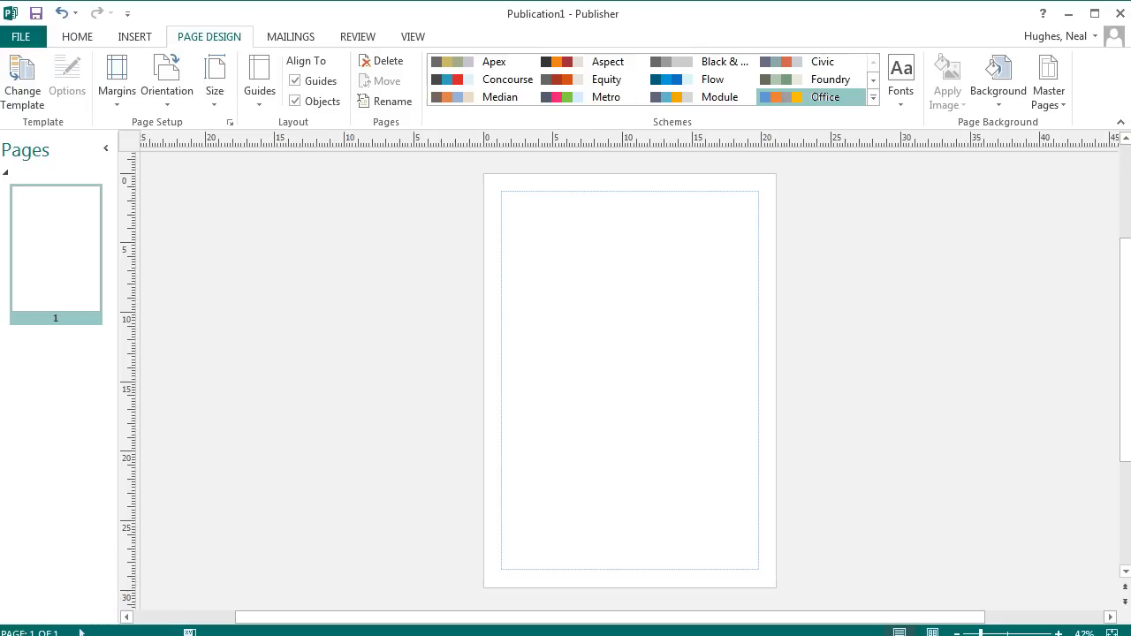
click(134, 36)
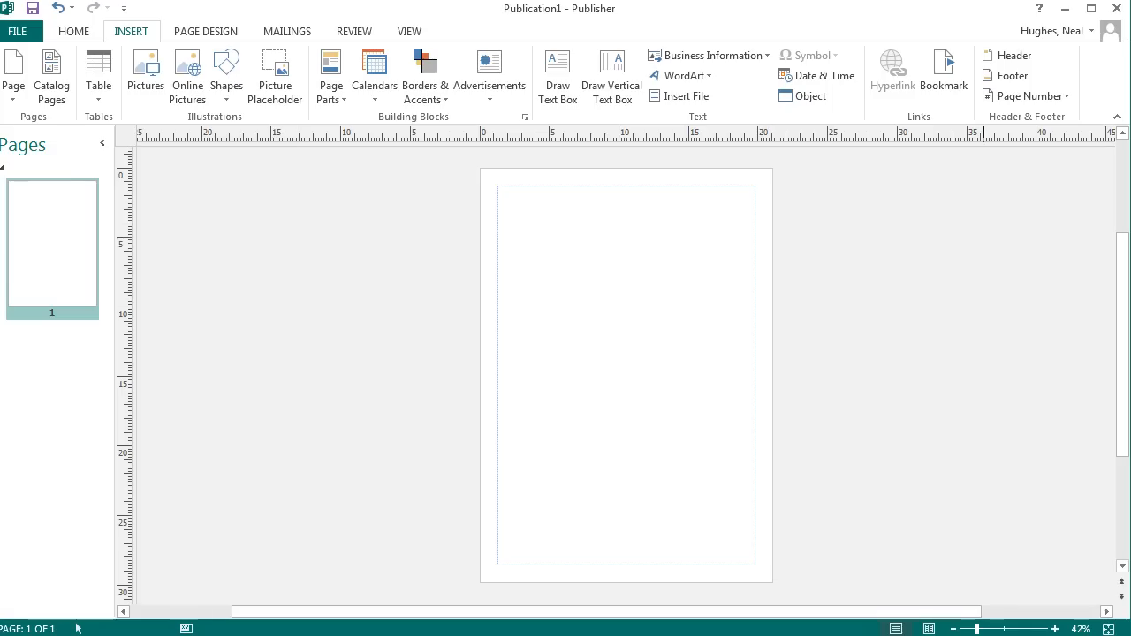
click(1031, 628)
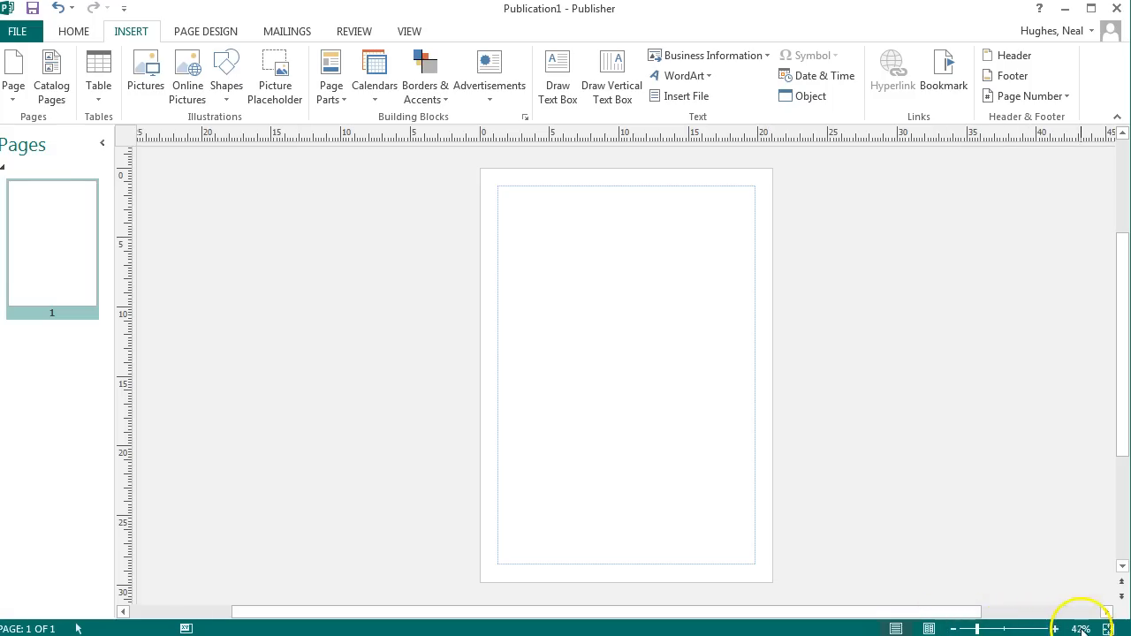
click(952, 628)
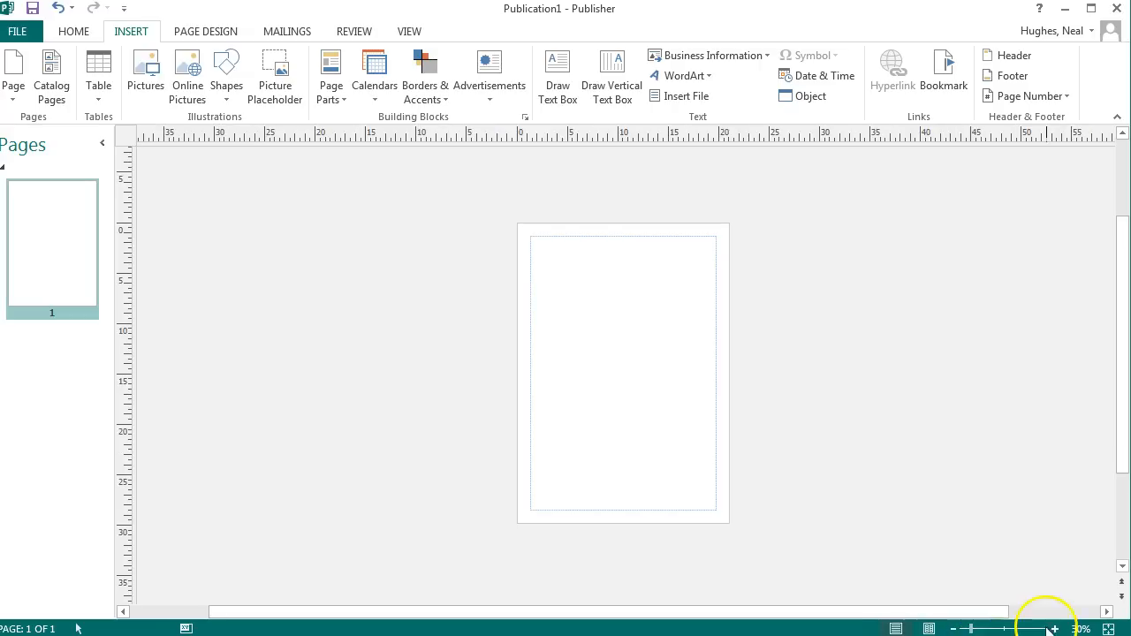
click(1052, 628)
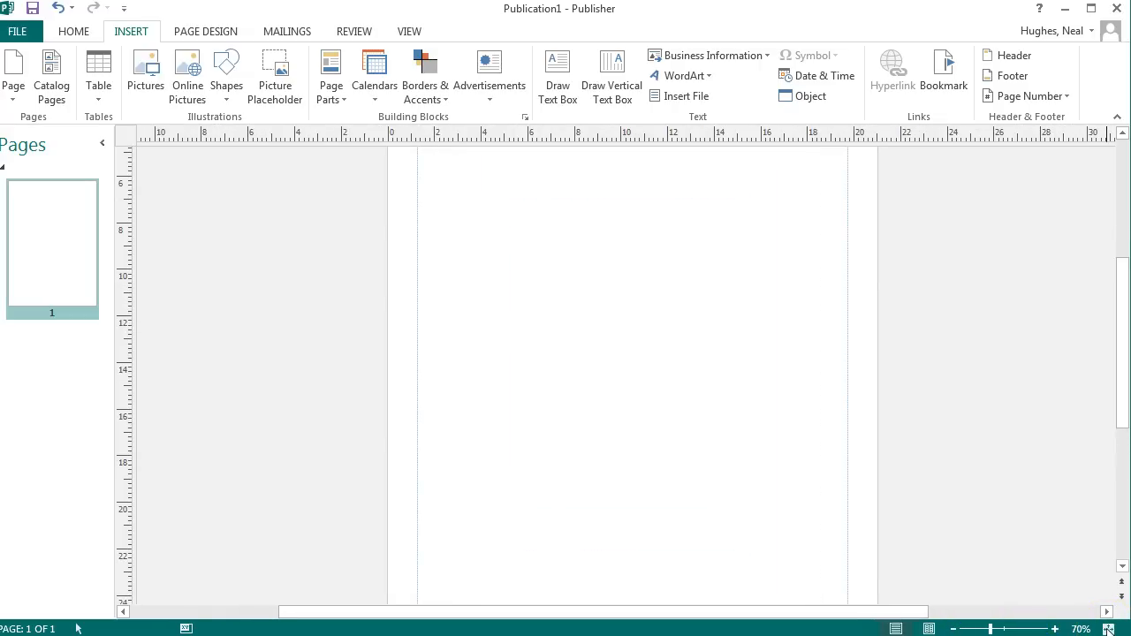
click(953, 628)
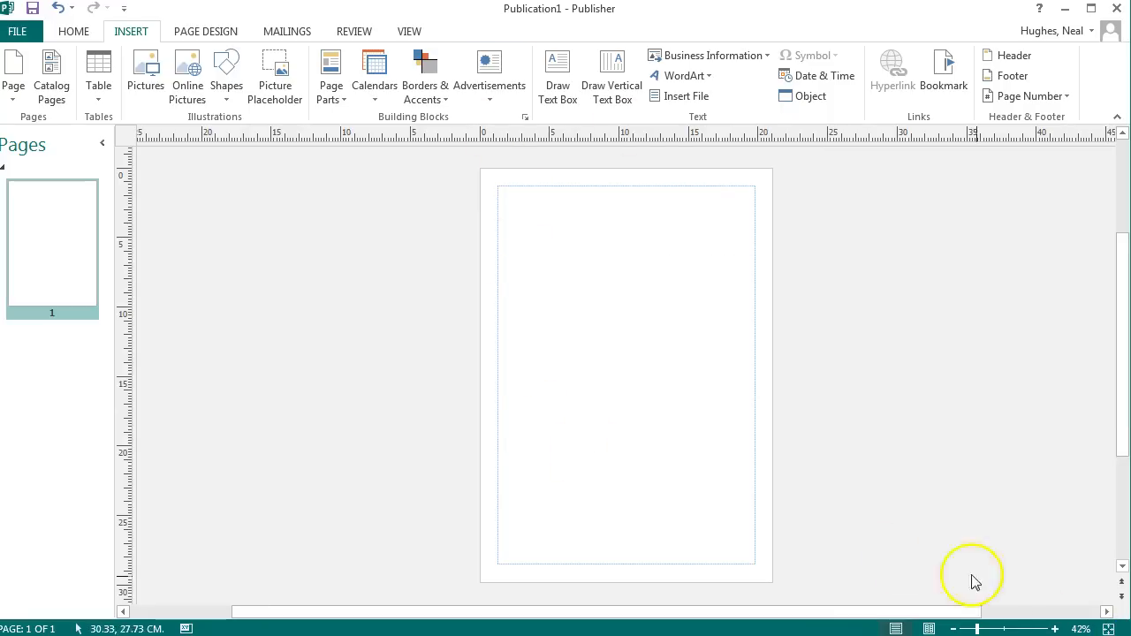
mouse_move(205, 31)
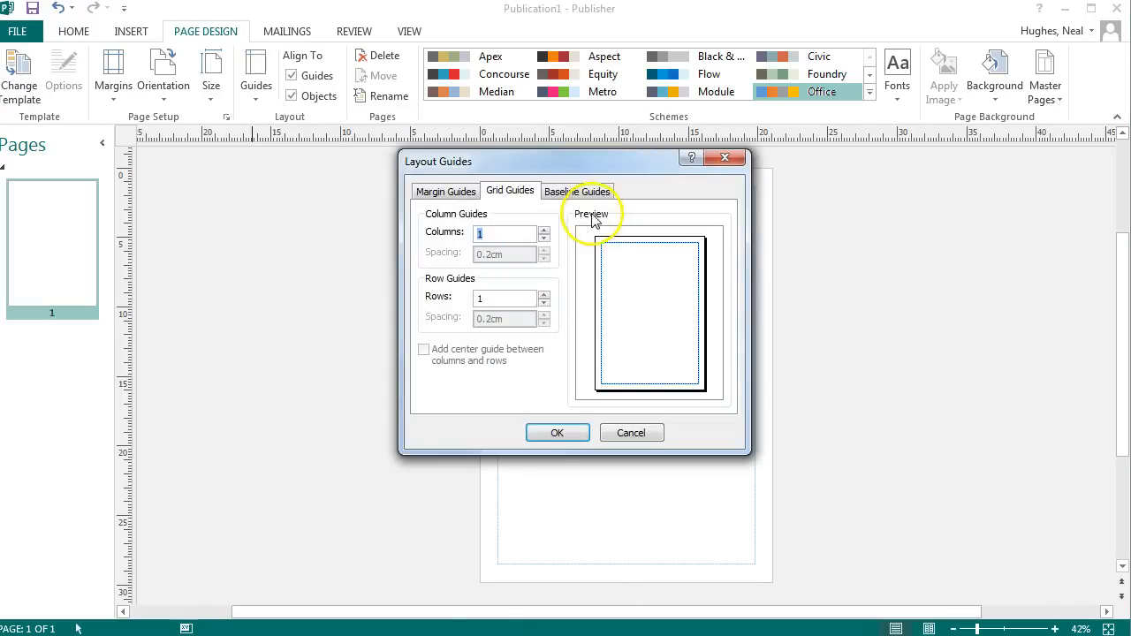
- Set grid guides to 2 columns with 0.7 cm spacing
click(544, 228)
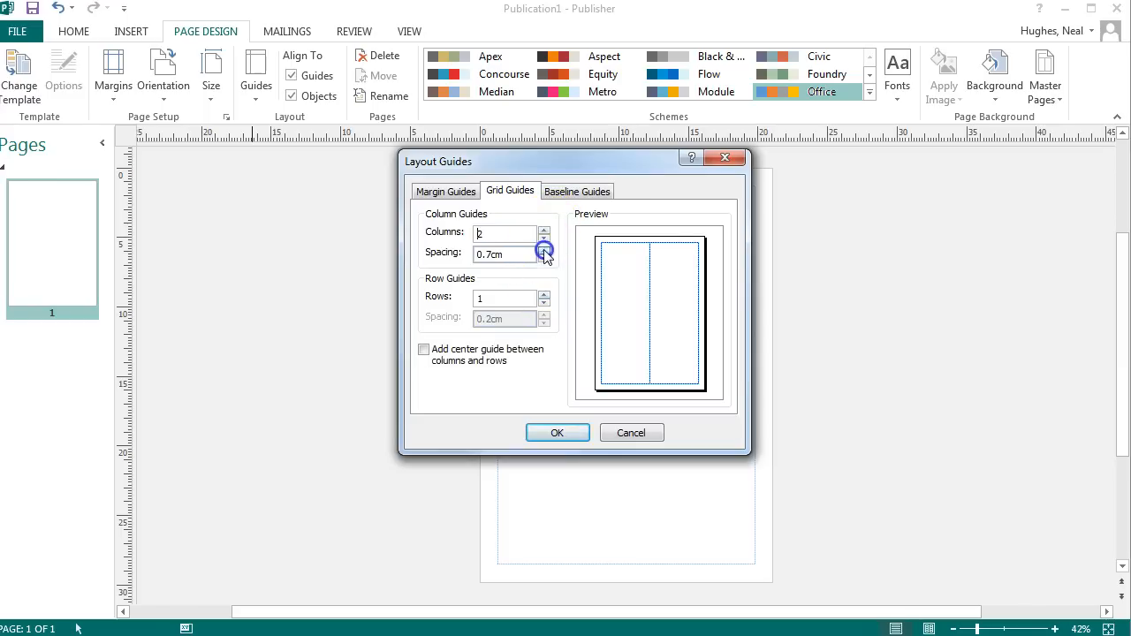
click(557, 432)
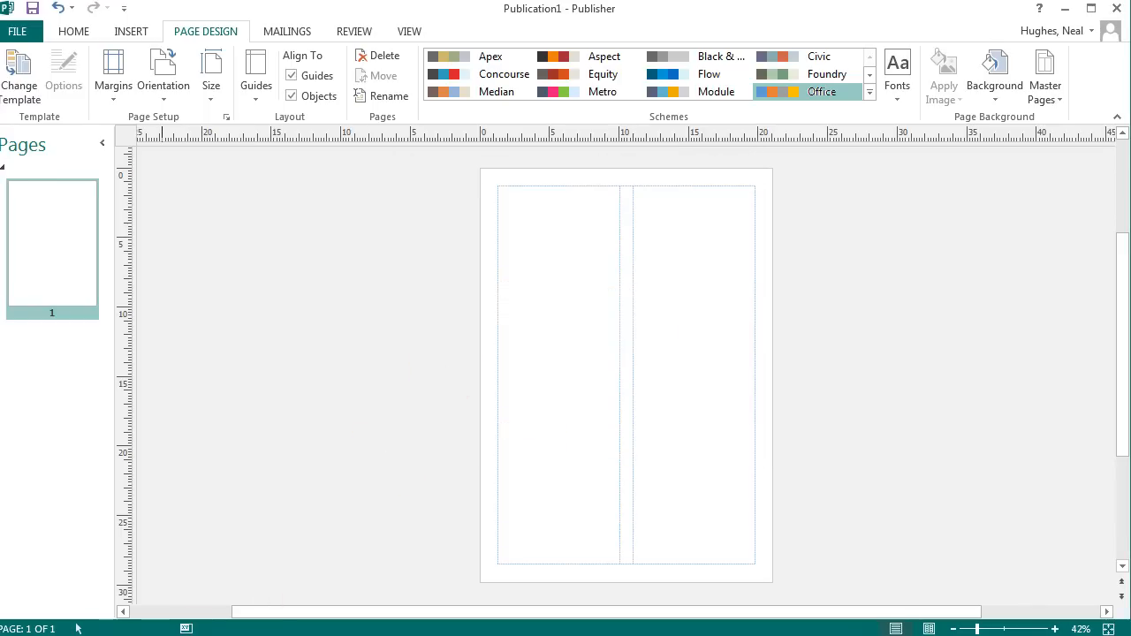
click(130, 31)
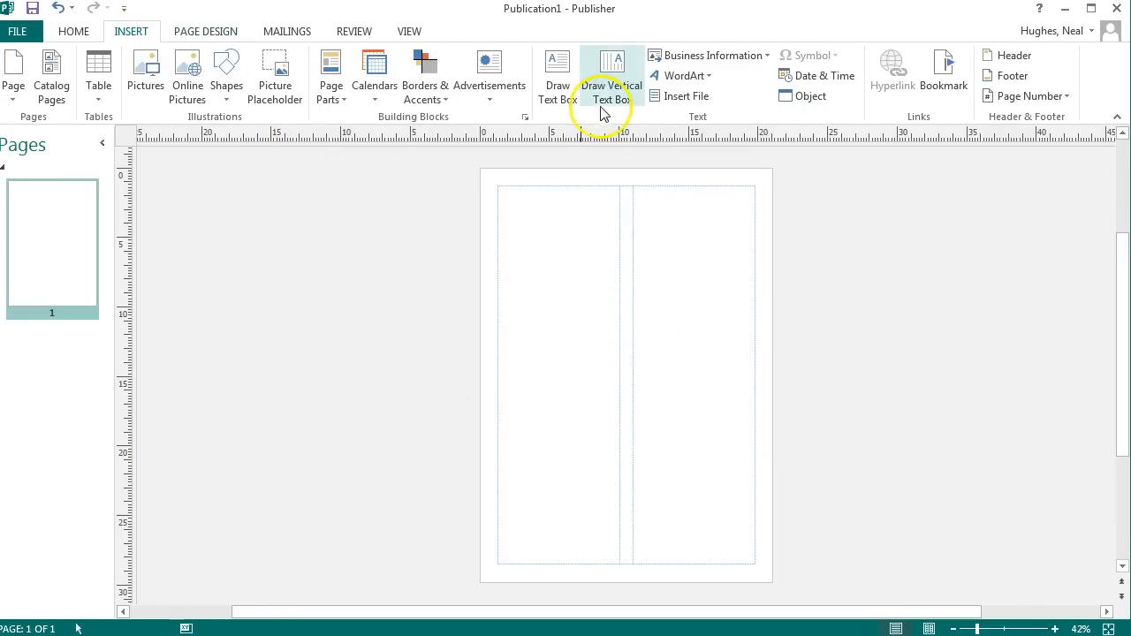
- Draw a text box from the top-left margin corner across to the right margin
click(557, 75)
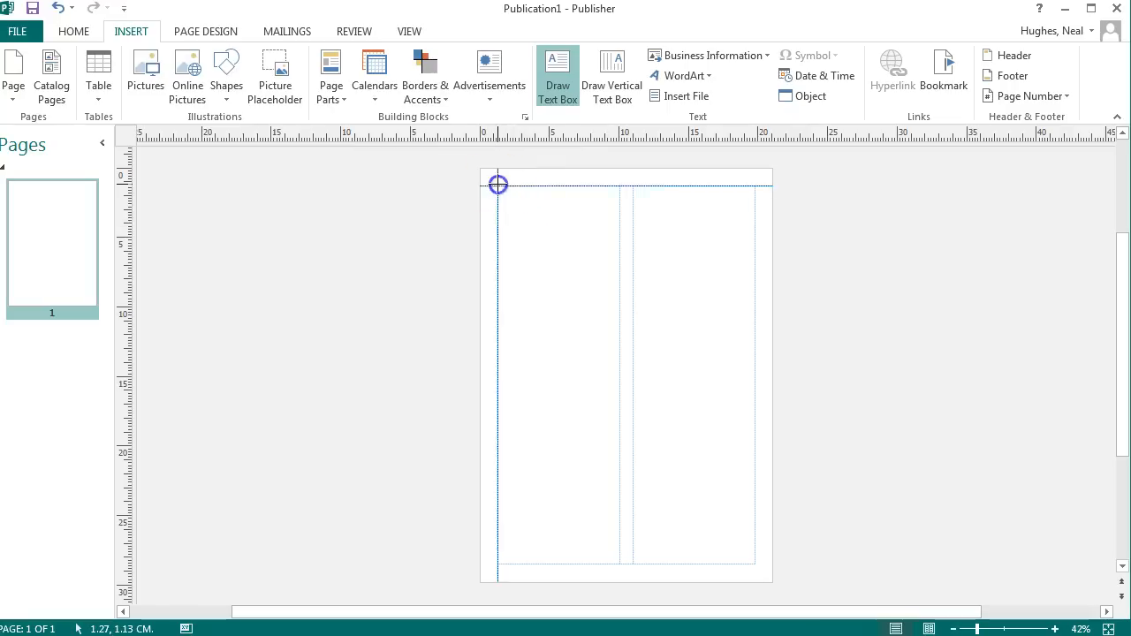
drag(498, 185, 755, 275)
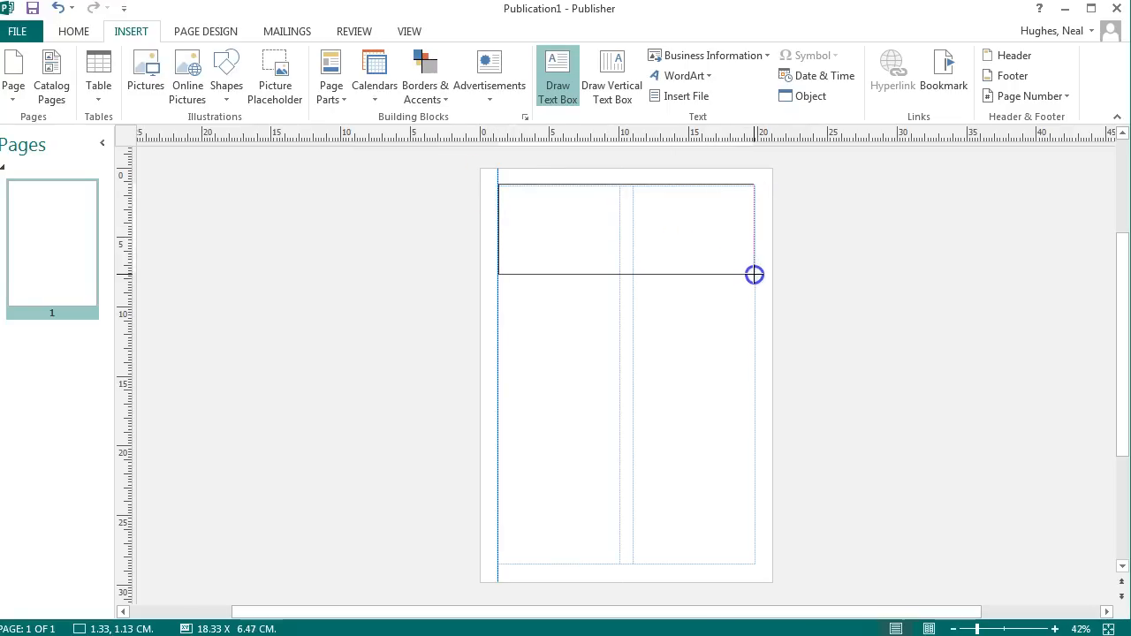
drag(500, 188, 753, 274)
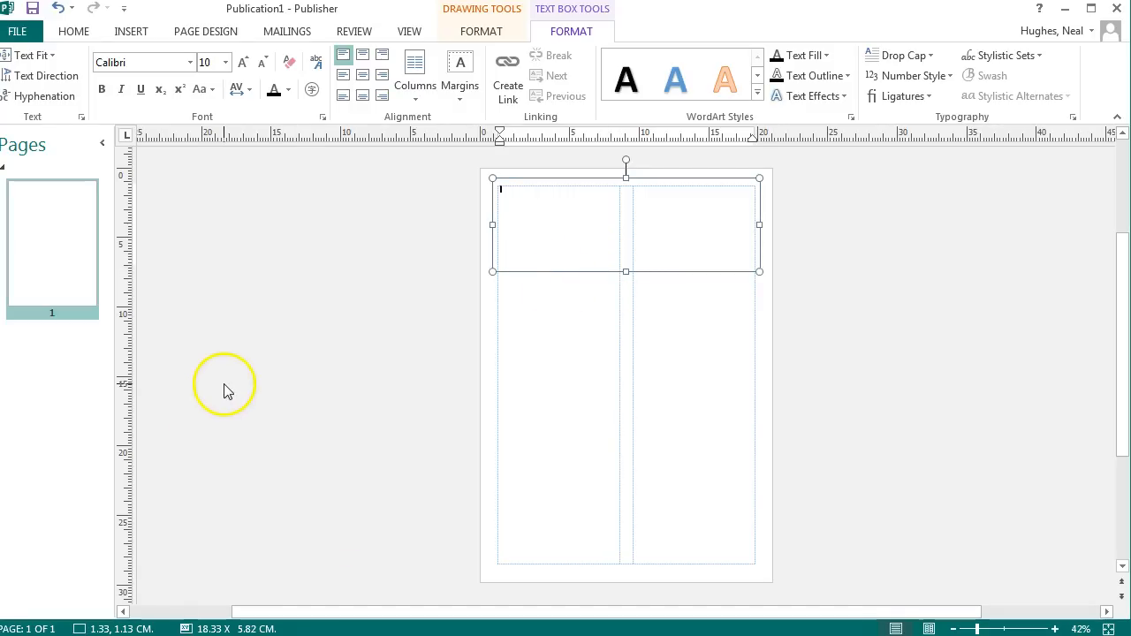
mouse_move(133, 31)
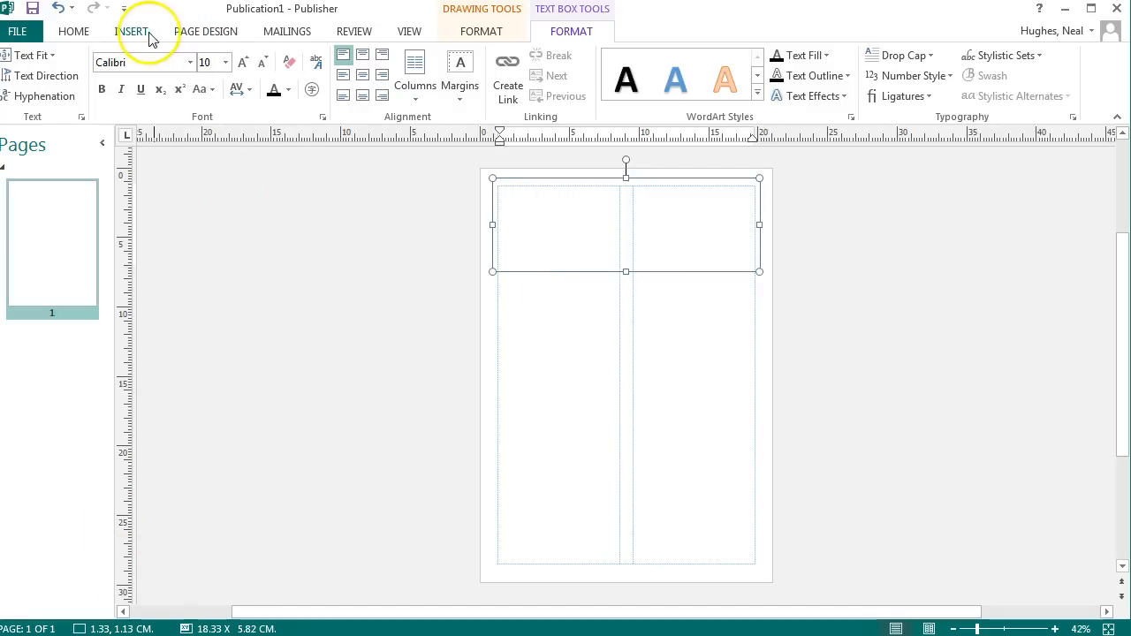
- Draw a straight line about 18.4 cm long along the bottom margin across both columns
click(132, 30)
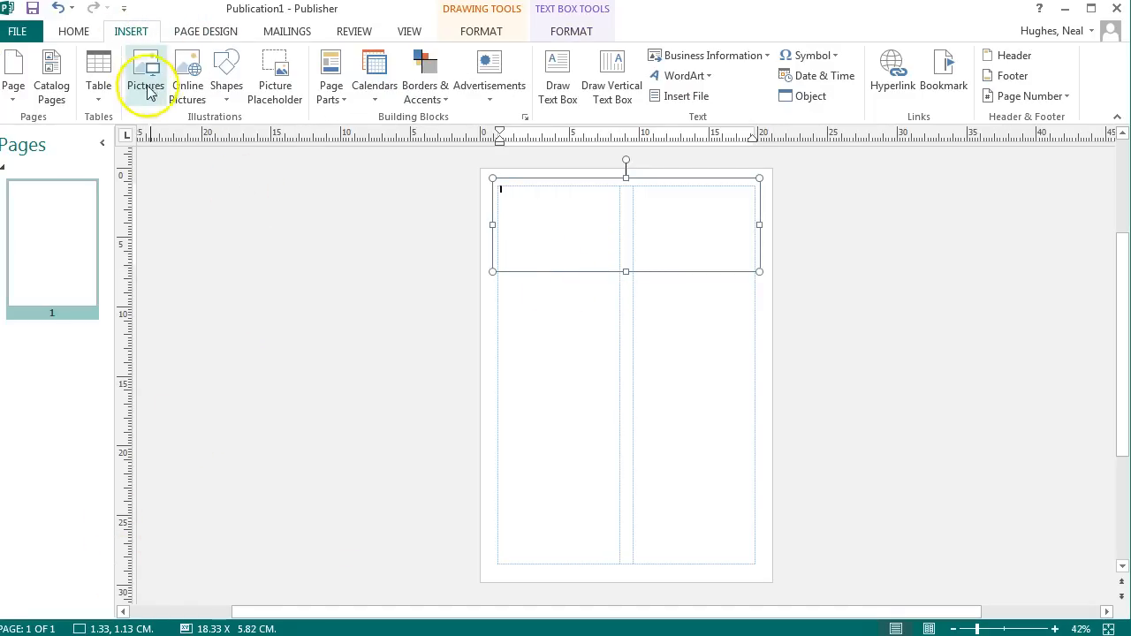
mouse_move(146, 75)
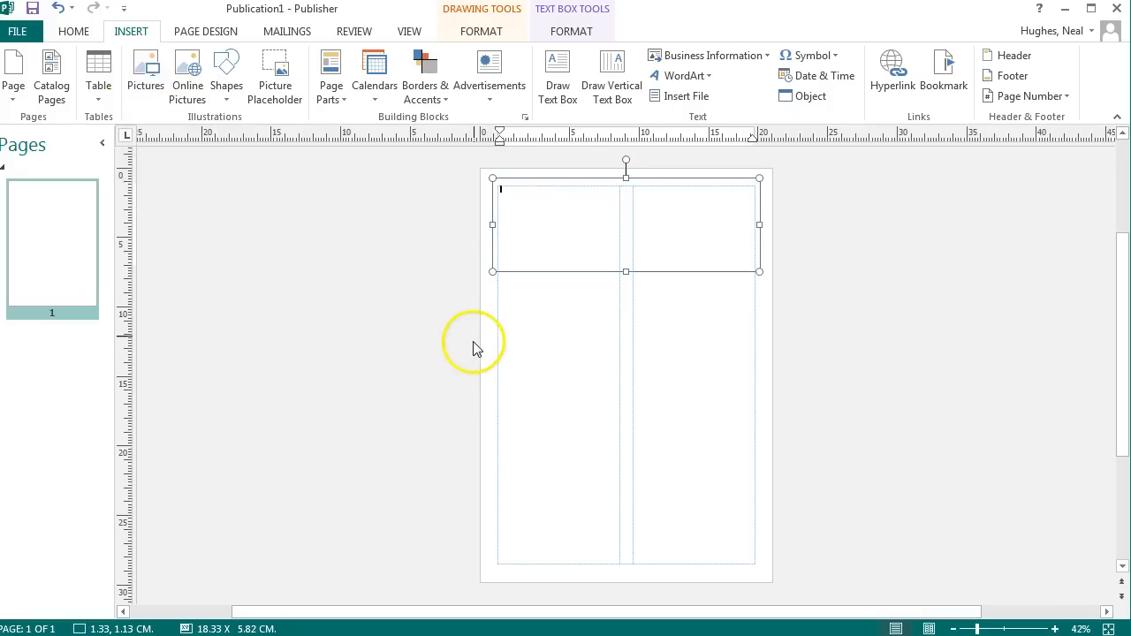
click(309, 212)
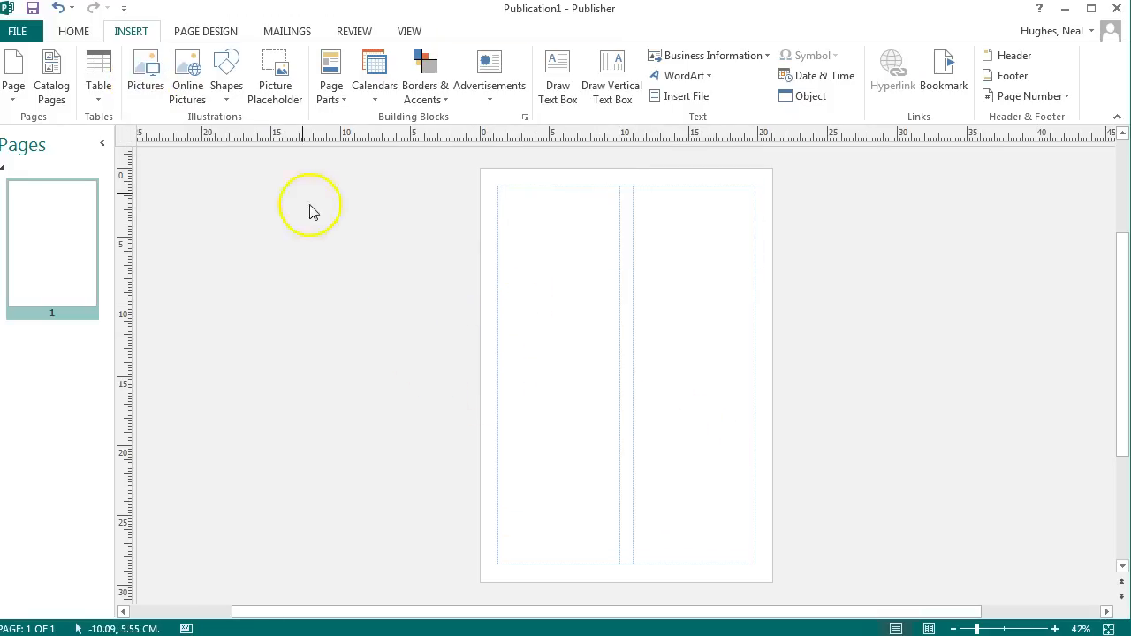
click(226, 75)
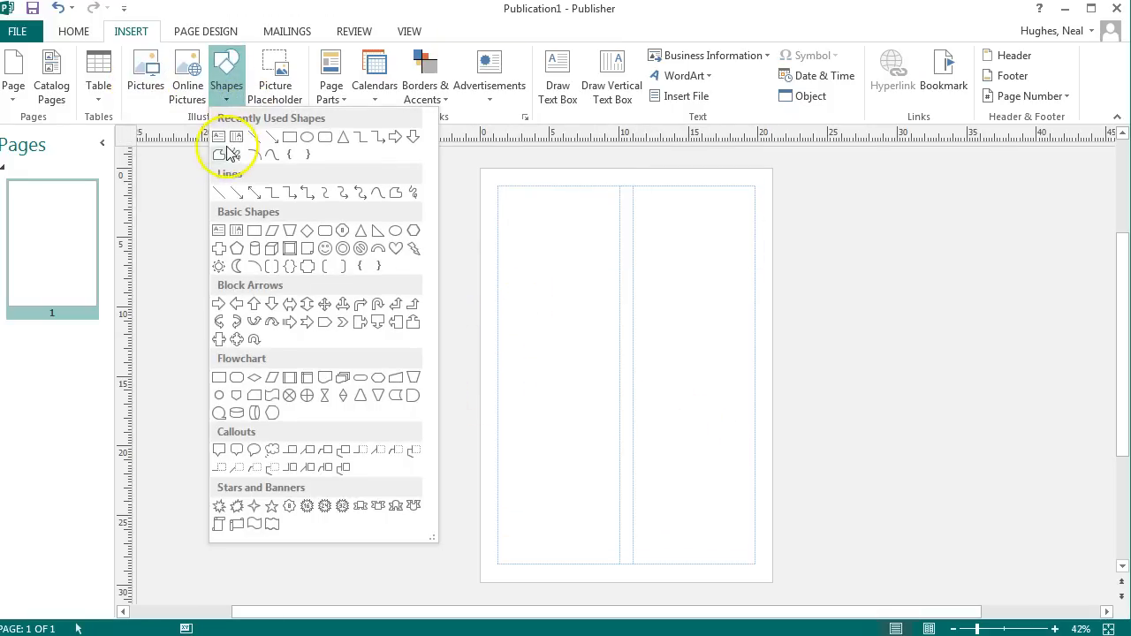
mouse_move(257, 142)
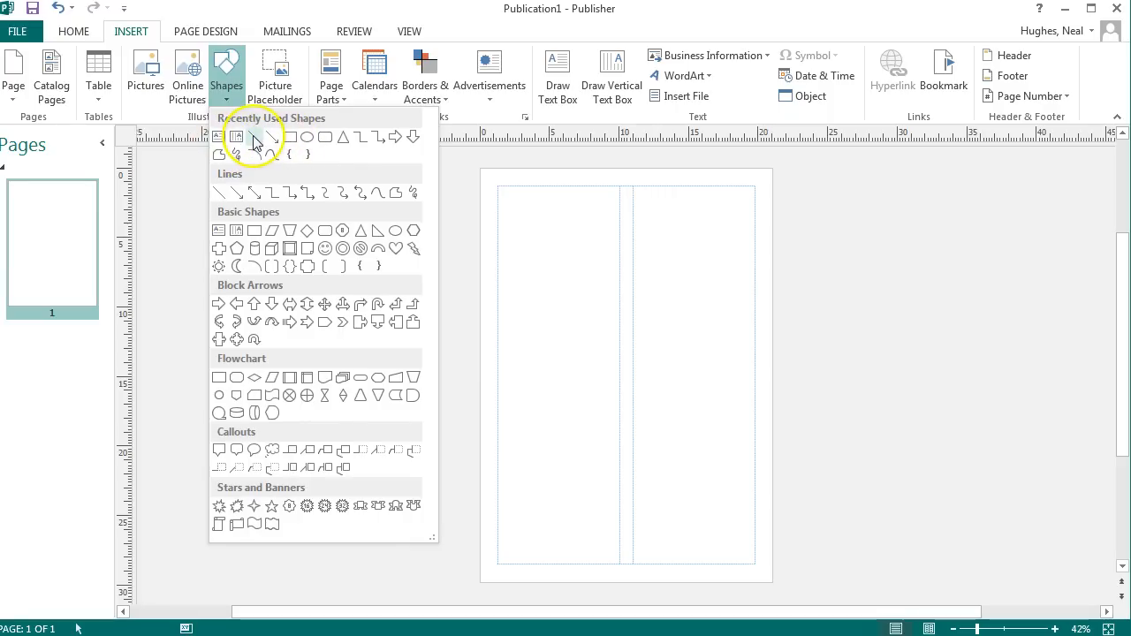
click(254, 136)
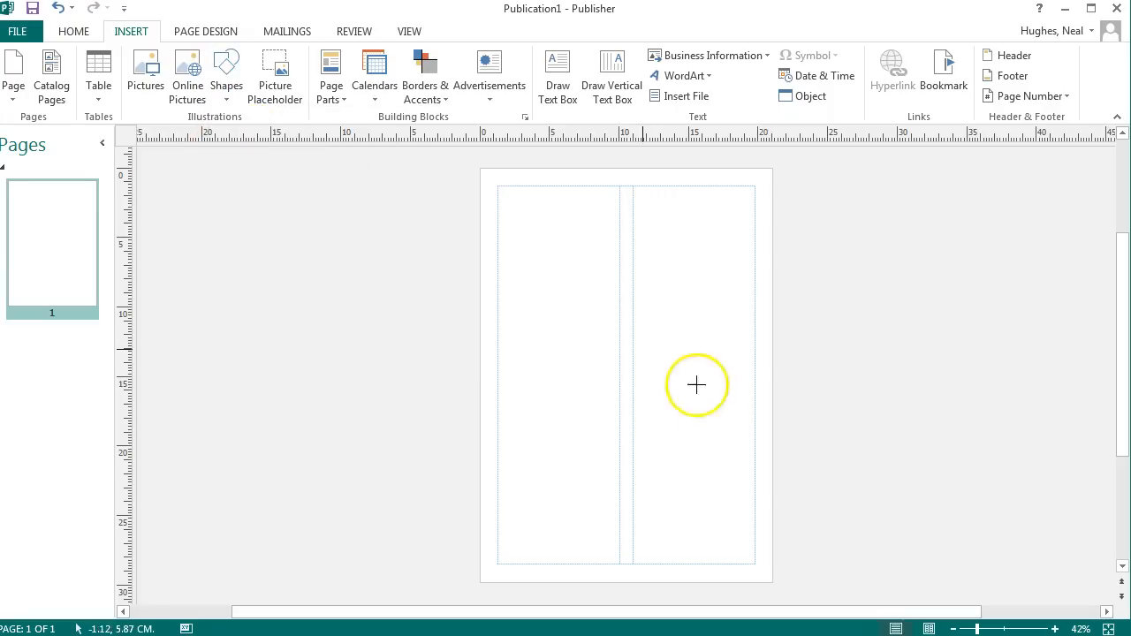
mouse_move(497, 564)
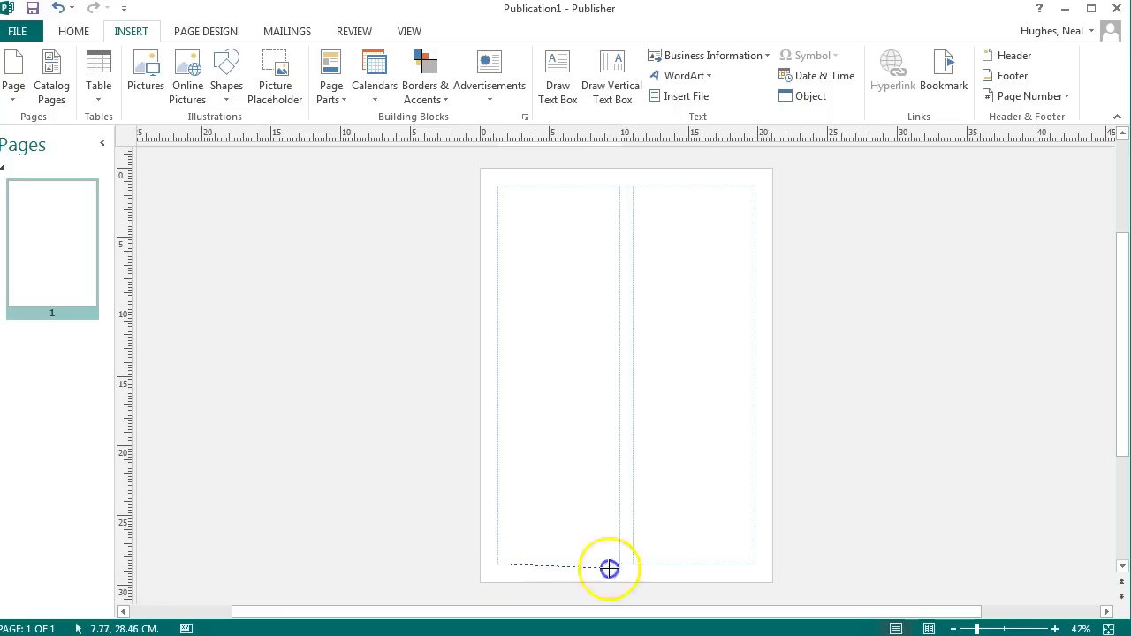
mouse_move(754, 563)
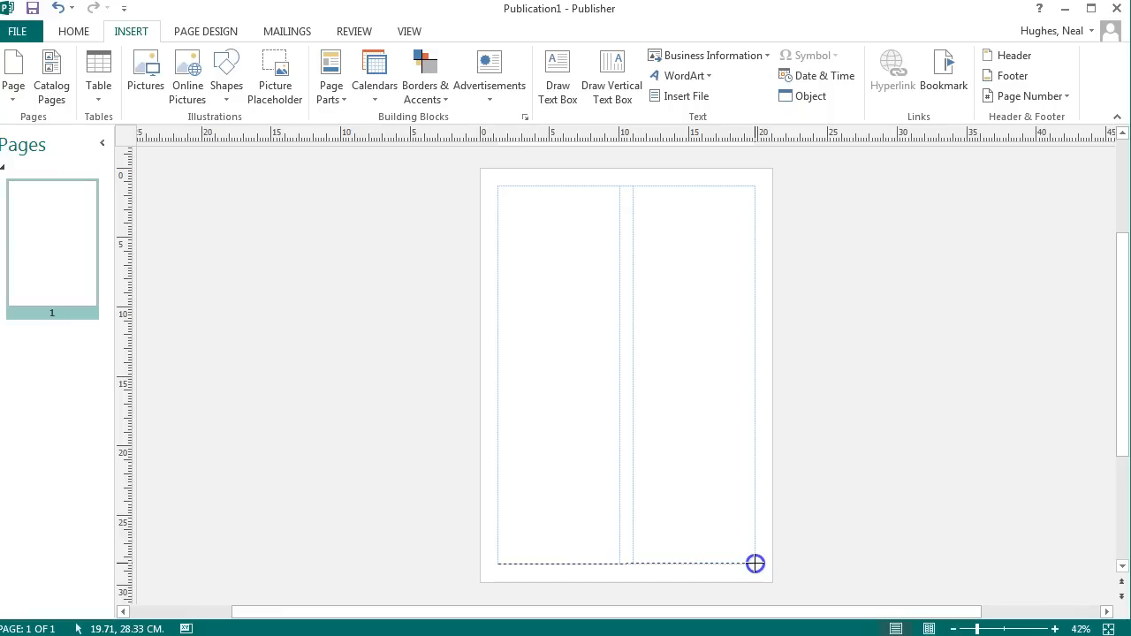
drag(497, 563, 755, 563)
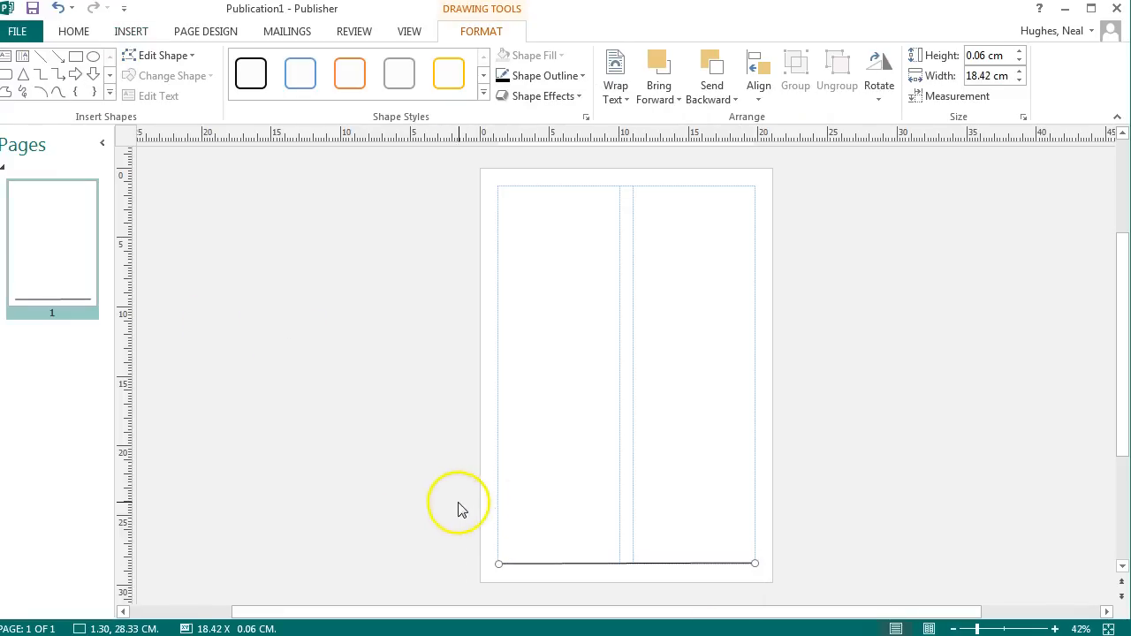
mouse_move(565, 578)
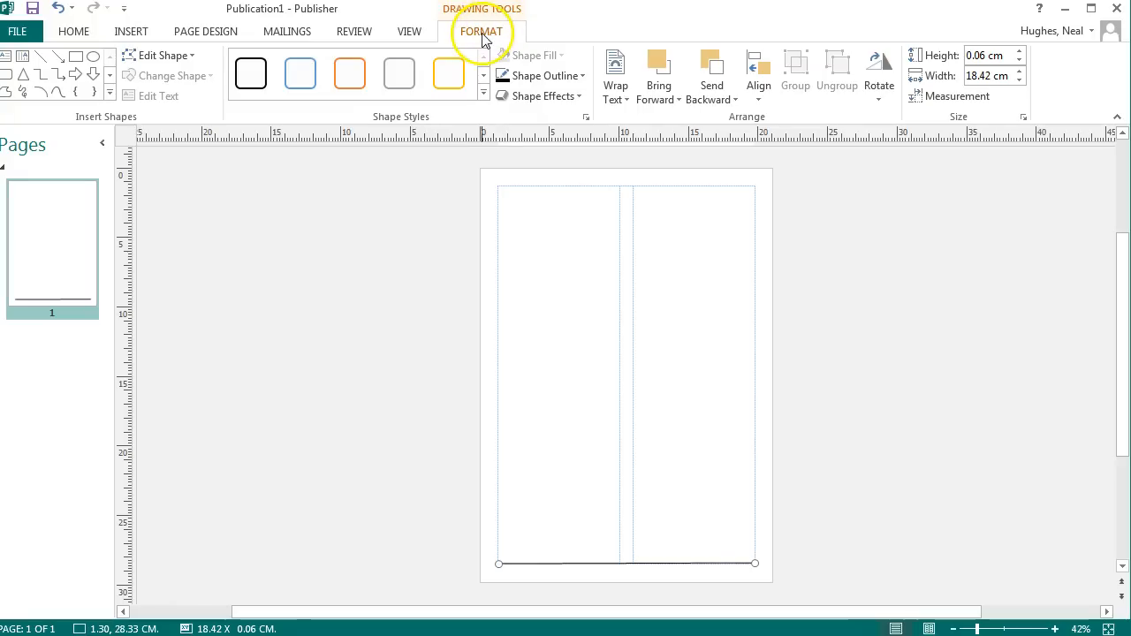
mouse_move(538, 55)
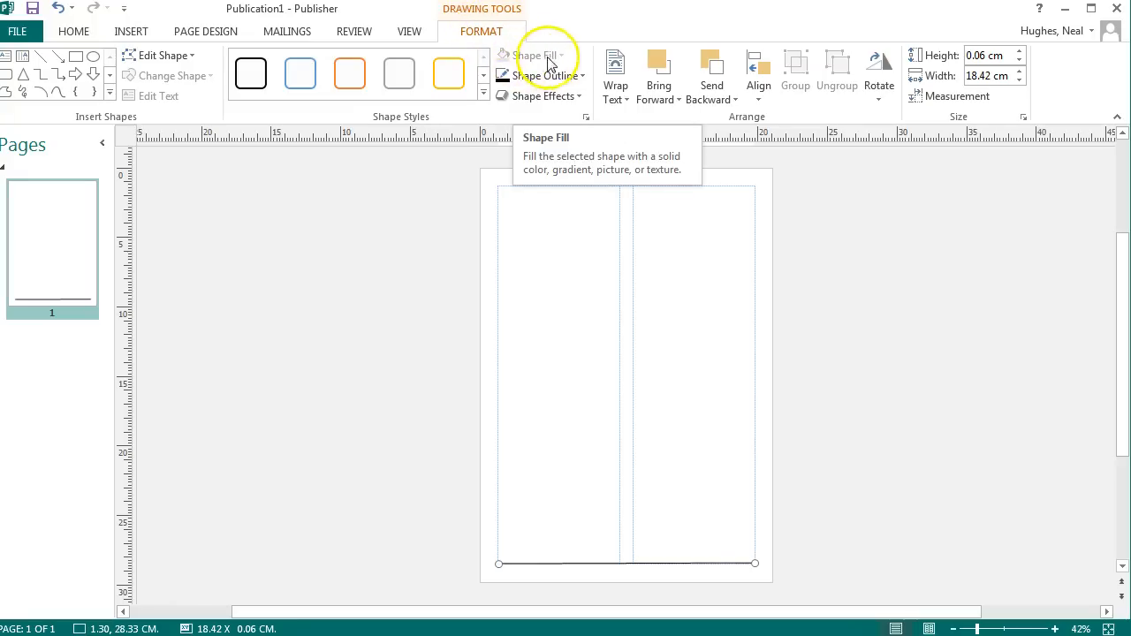
- Give the bottom margin line a pale orange outline colour
click(536, 75)
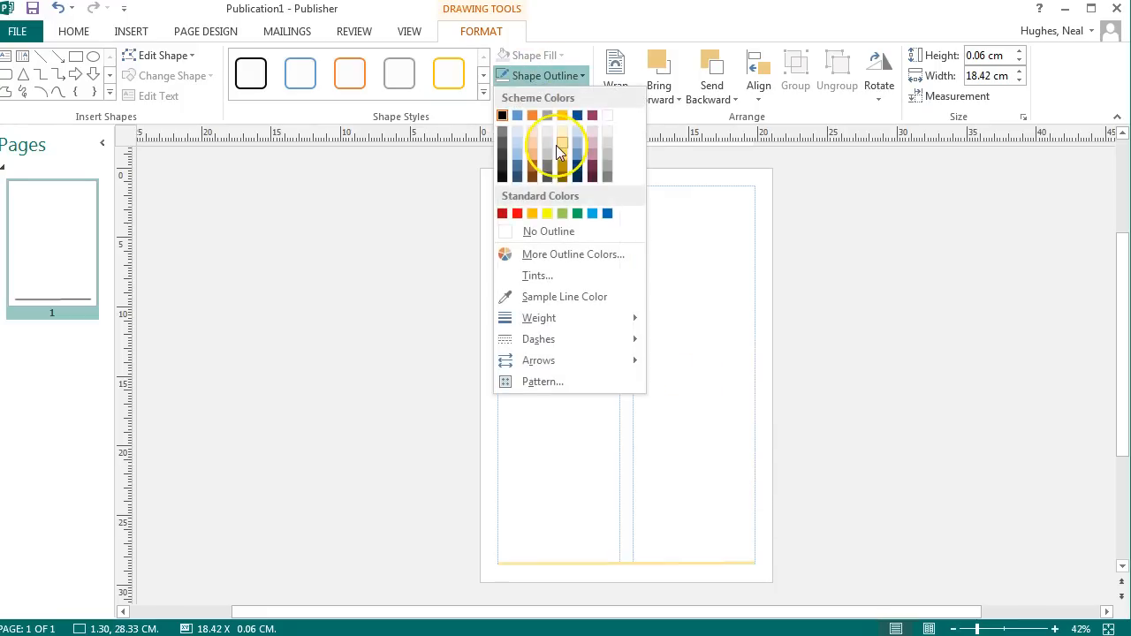
click(561, 148)
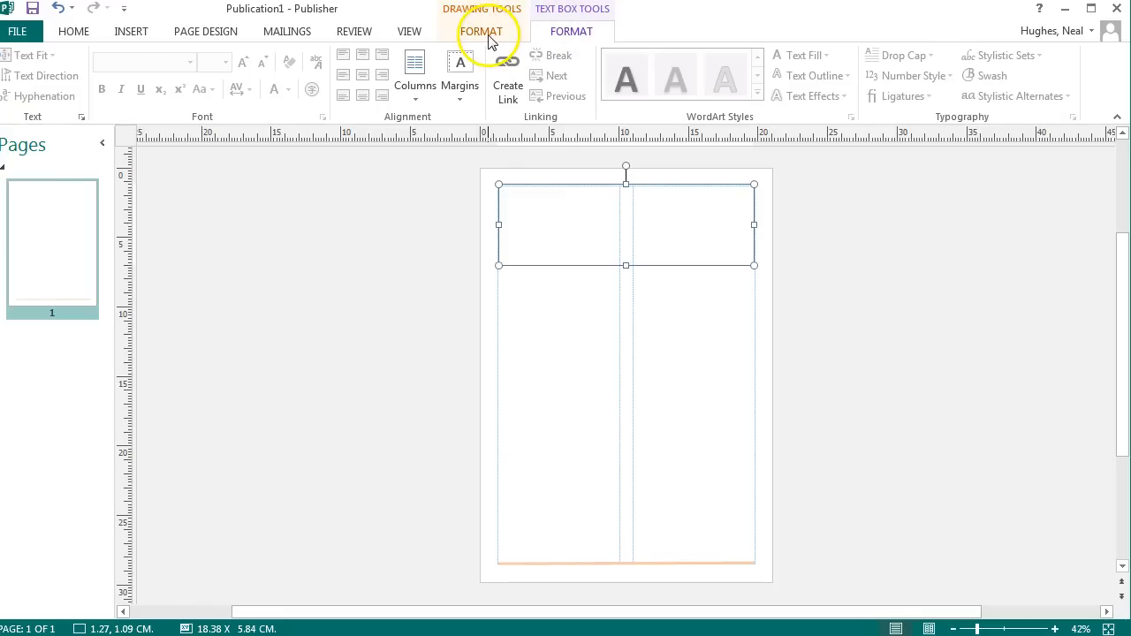
- Fill the header text box with Accent 1 blue and give it an orange outline
click(415, 71)
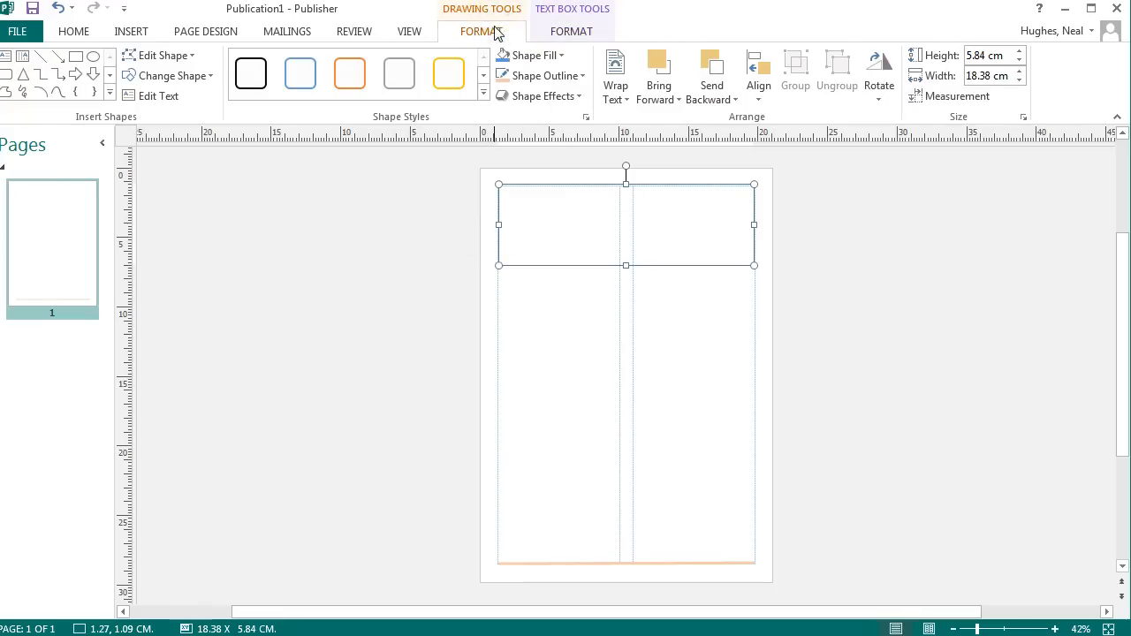
click(533, 55)
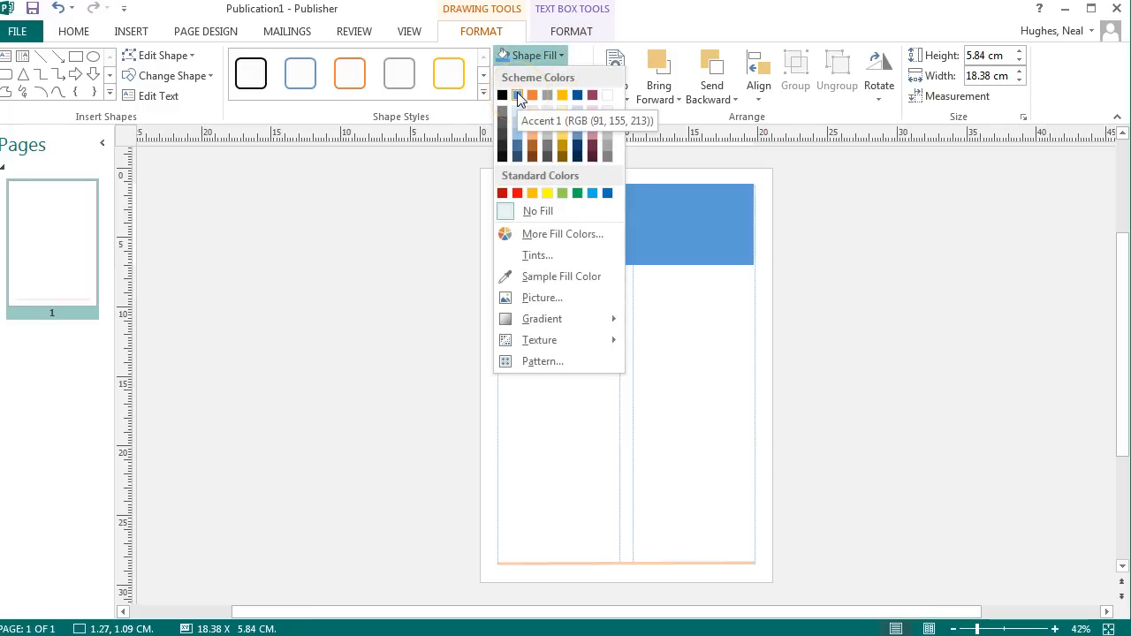
click(536, 75)
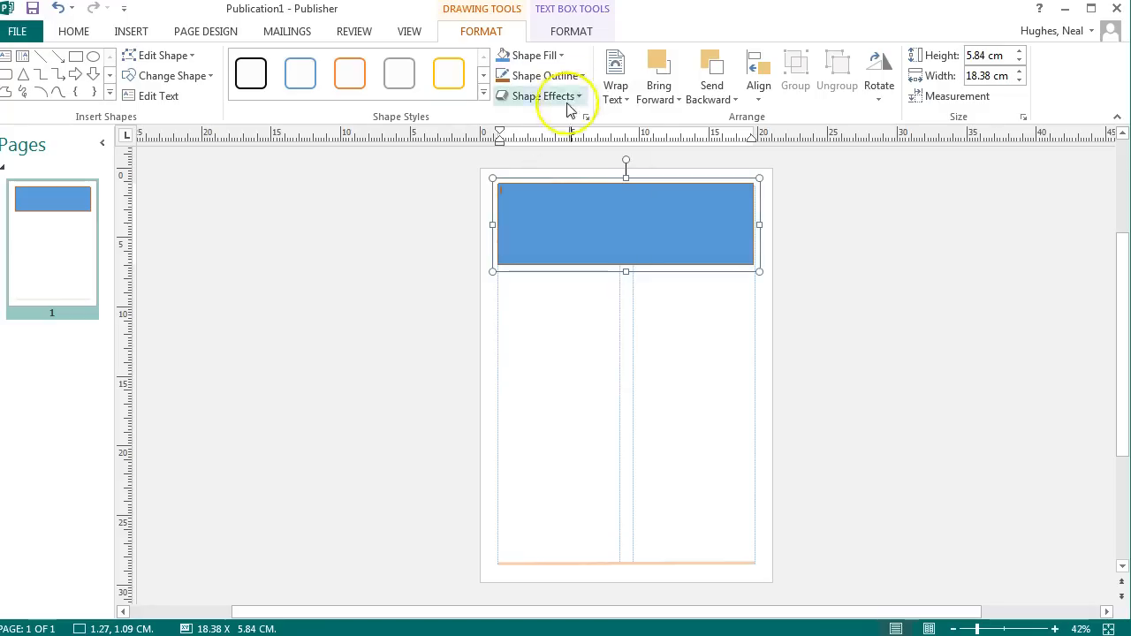
click(539, 317)
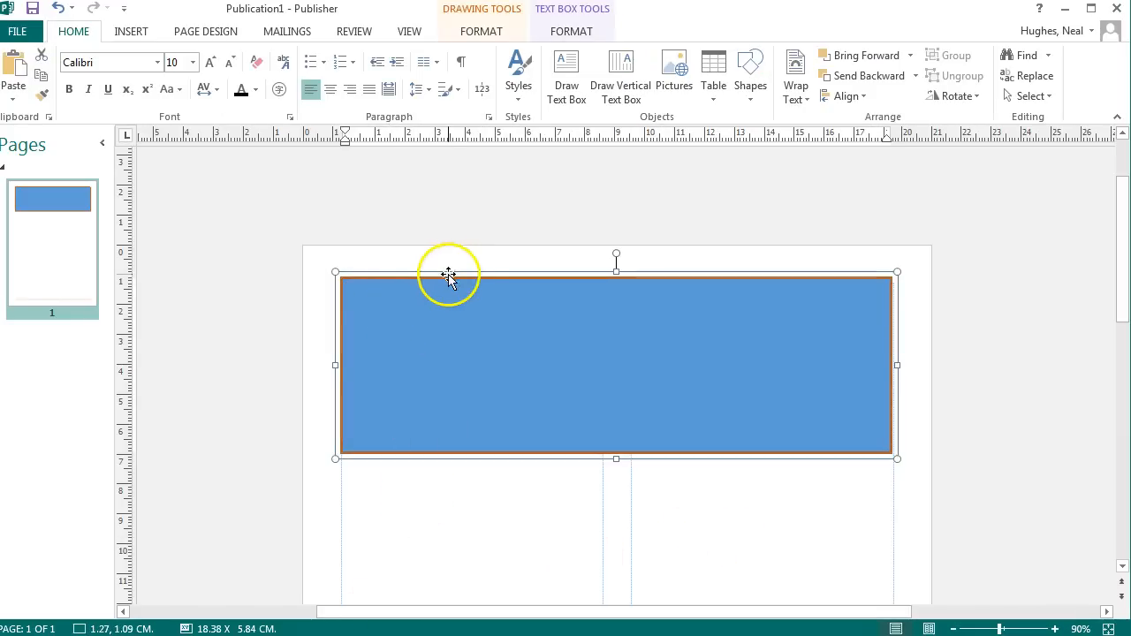
- Remove the blue fill from the header box with No Fill
click(570, 31)
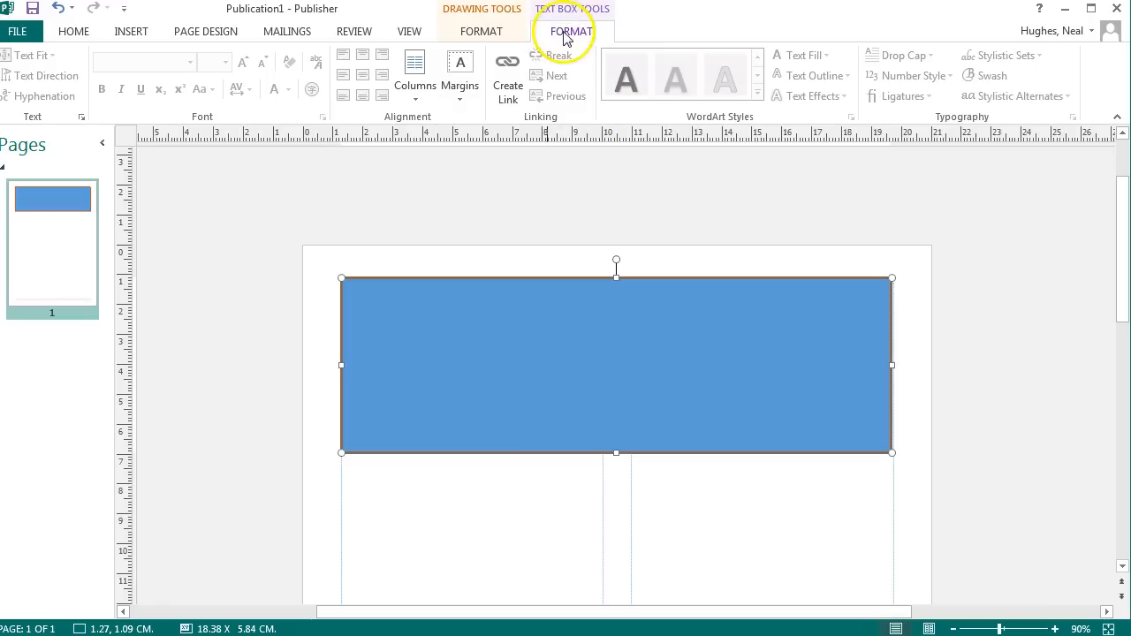
click(551, 54)
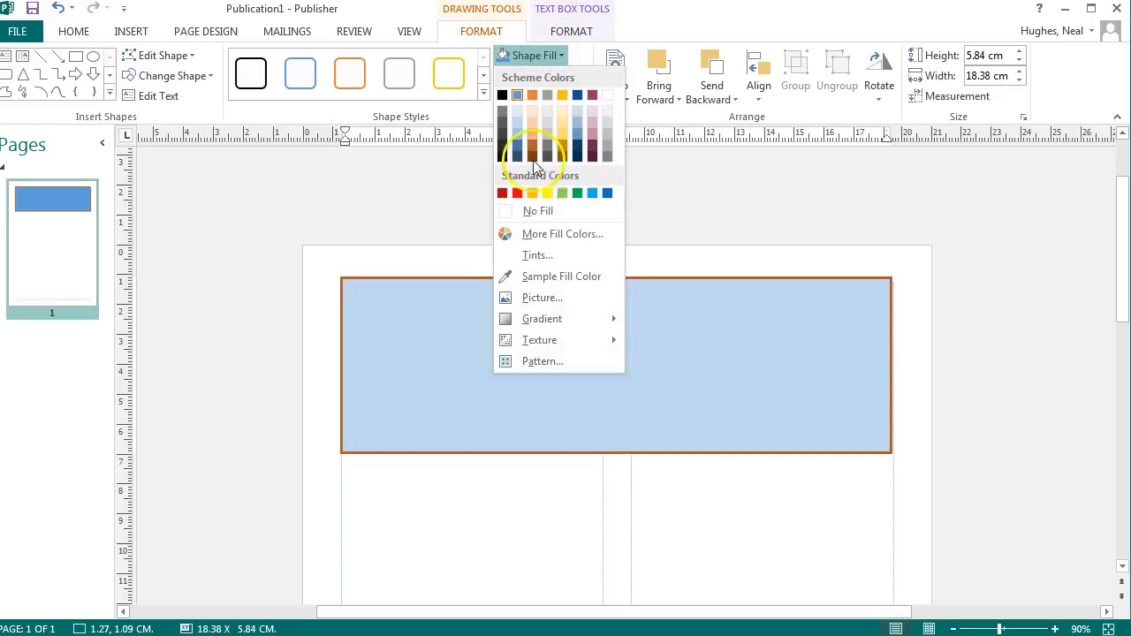
click(538, 210)
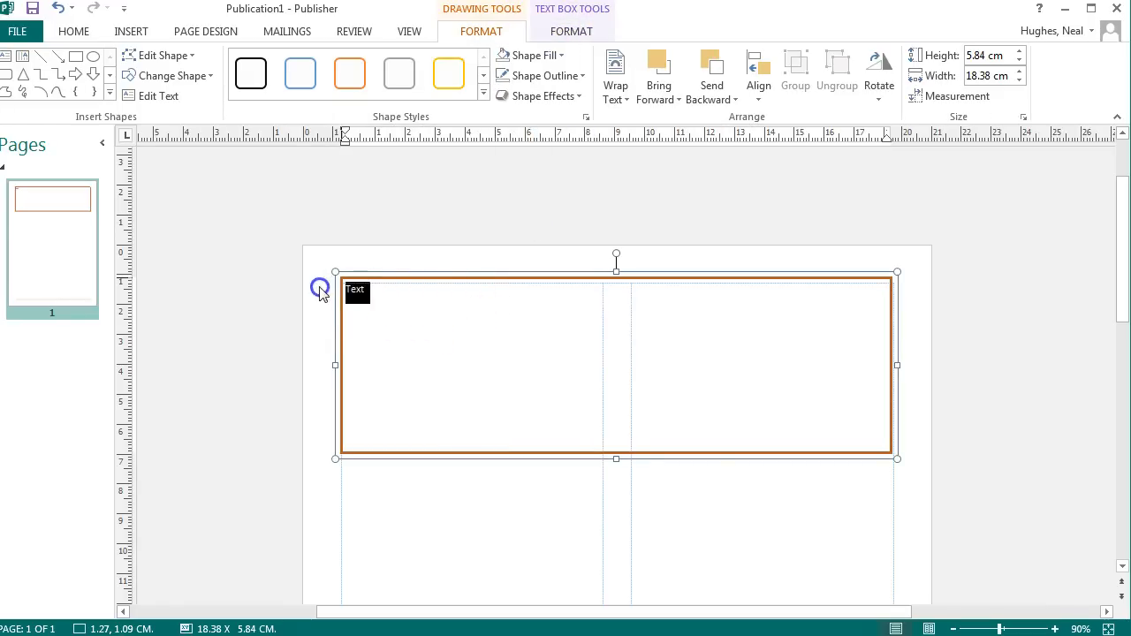
- Make the 'Text' heading 72 pt, bold, italic Bookman Old Style
click(73, 30)
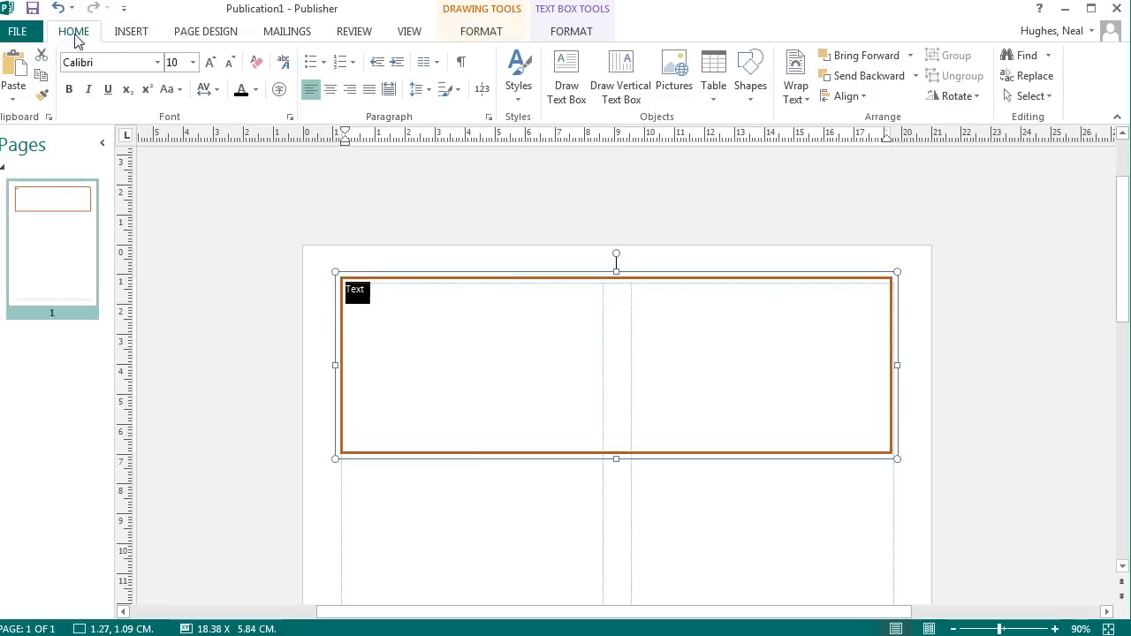
mouse_move(242, 91)
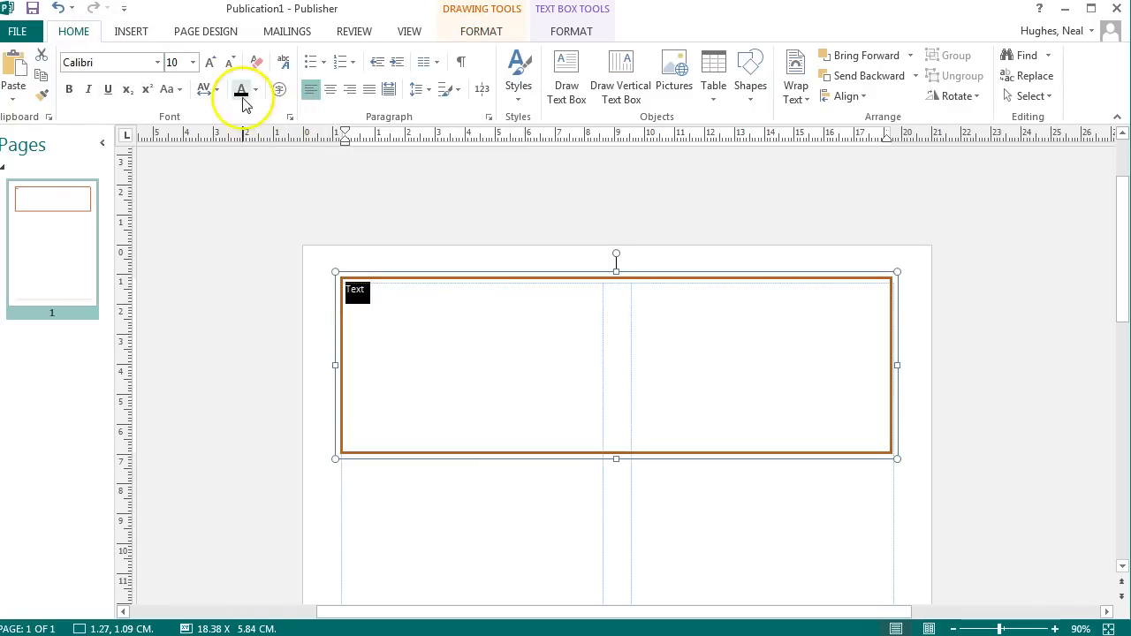
click(210, 61)
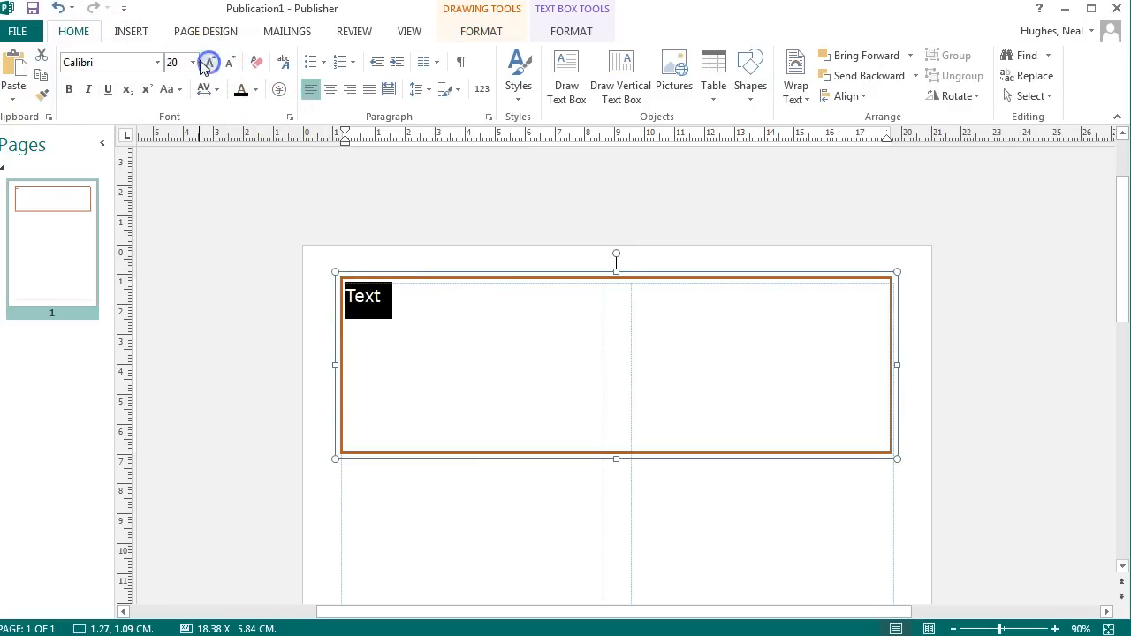
click(192, 62)
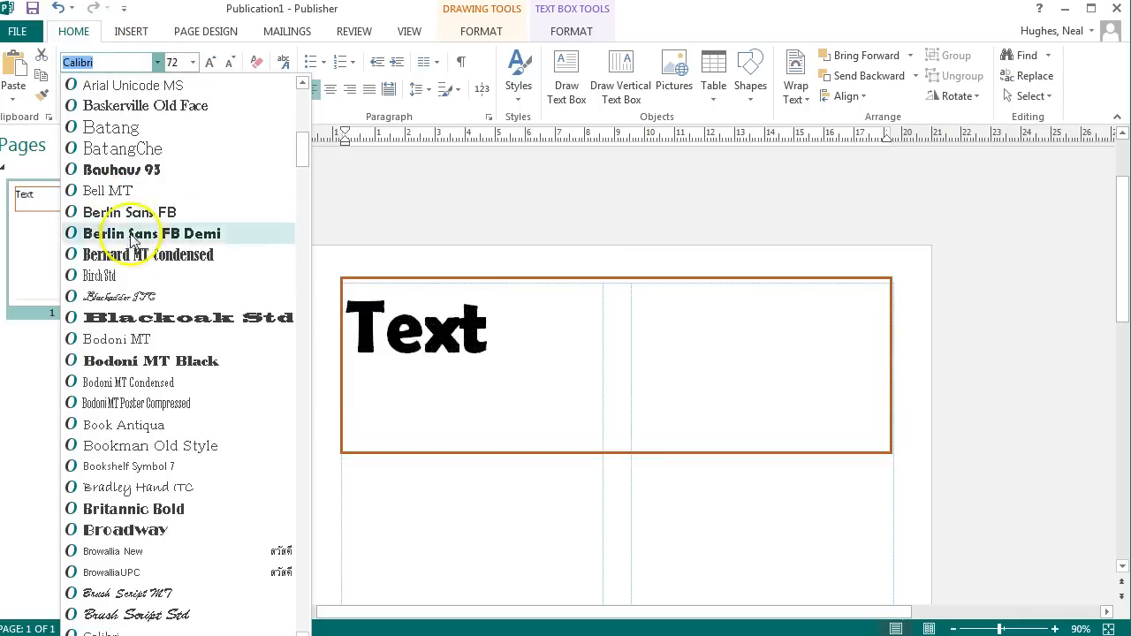
click(177, 317)
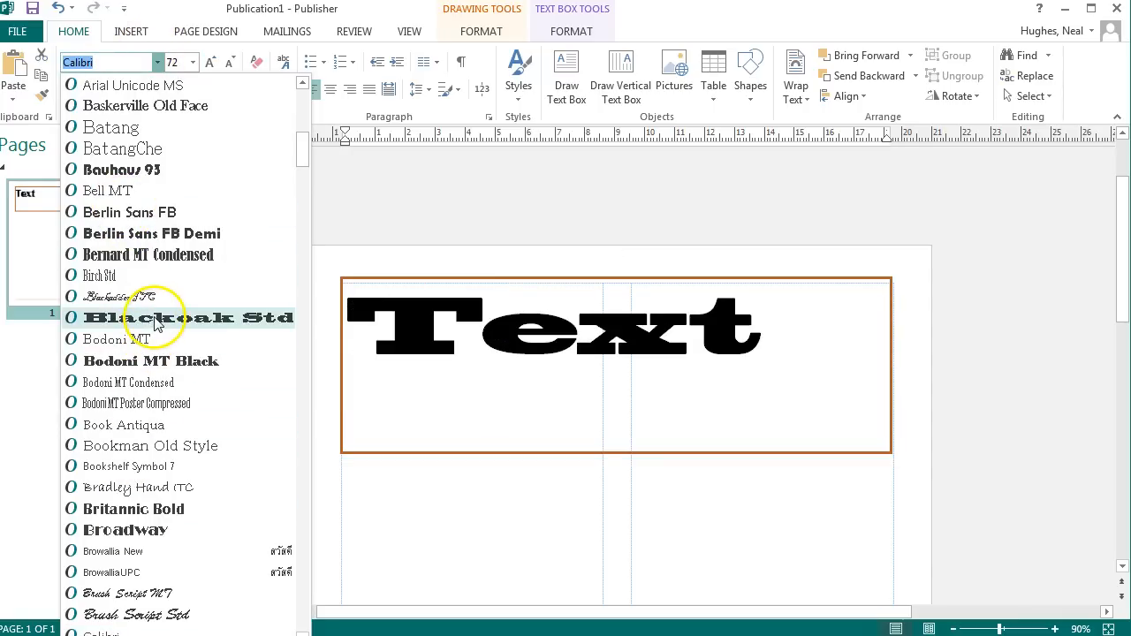
click(150, 445)
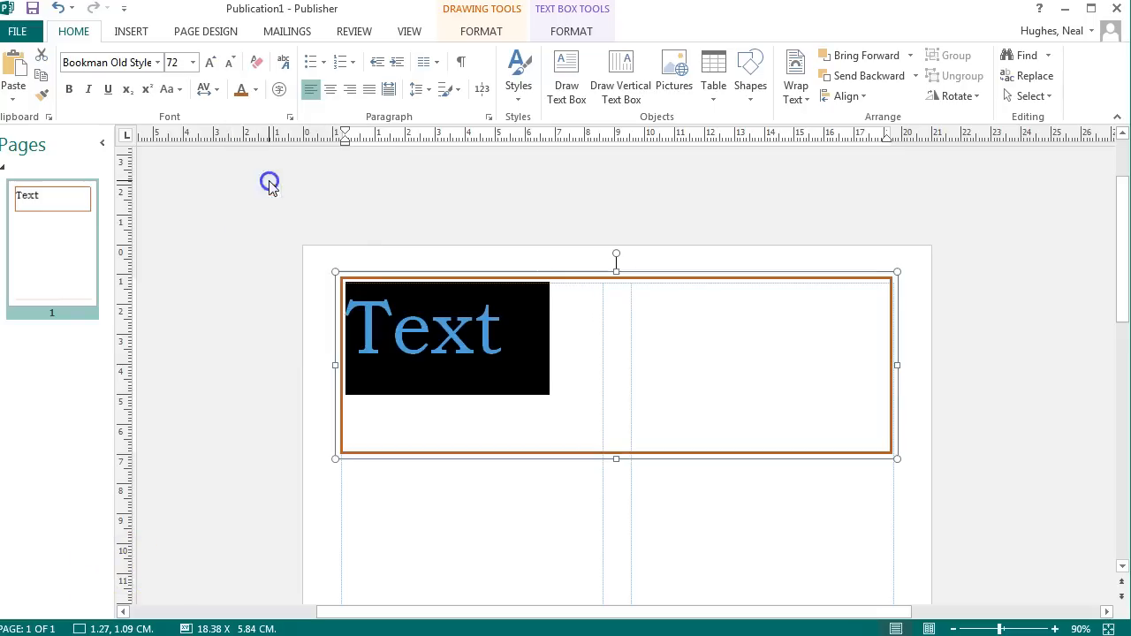
click(69, 89)
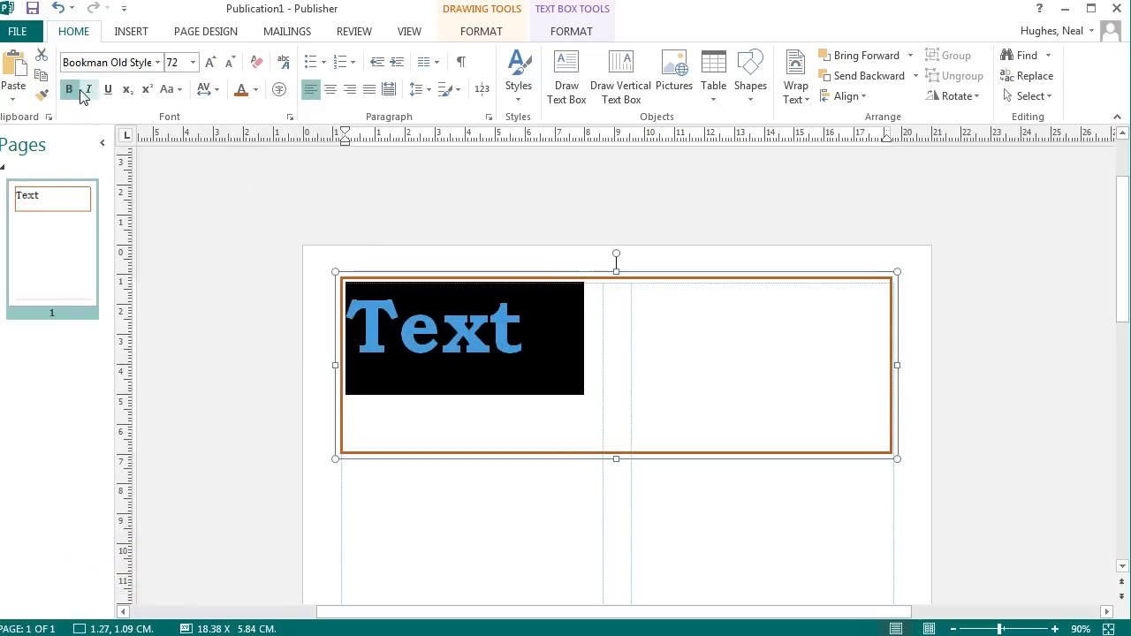
click(87, 89)
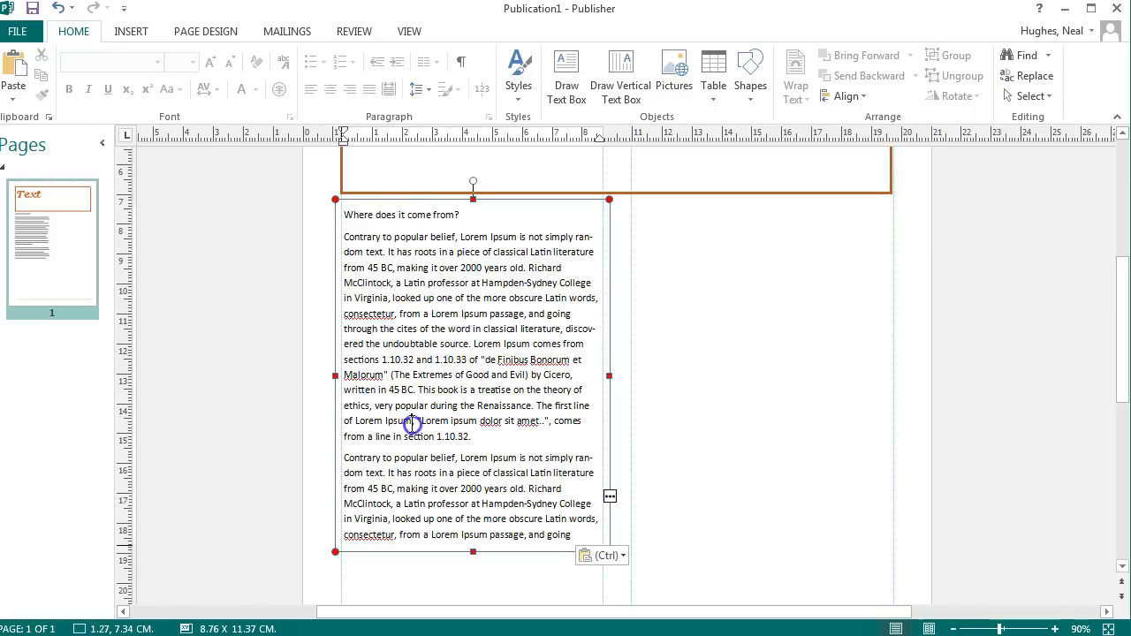
- Link the left body text box so overflow text continues in the right column's box
click(411, 424)
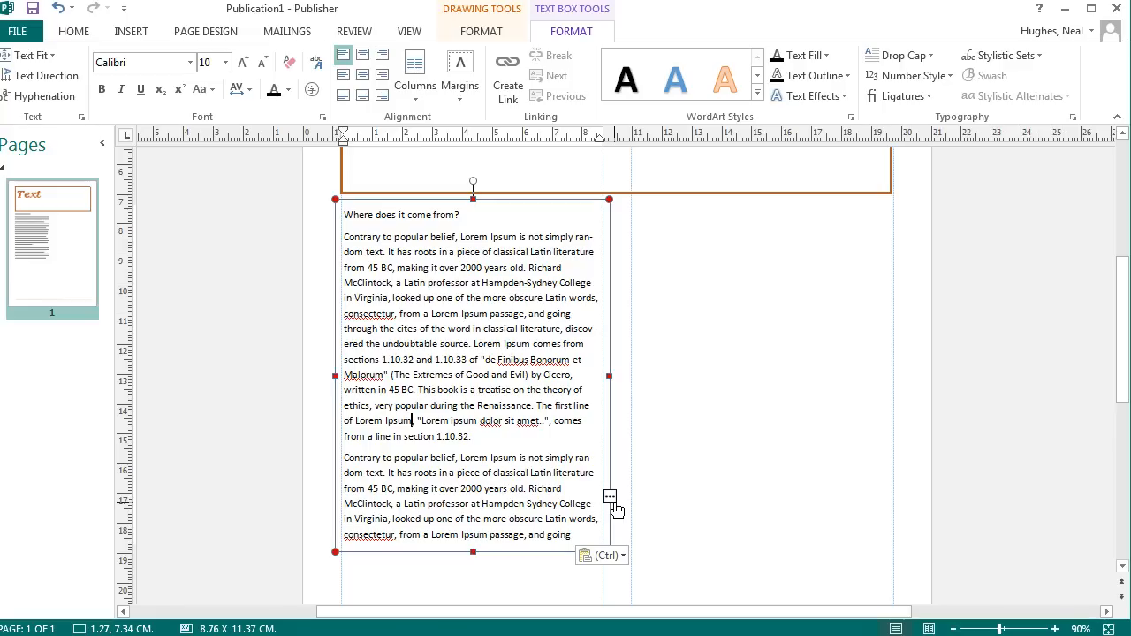
mouse_move(777, 301)
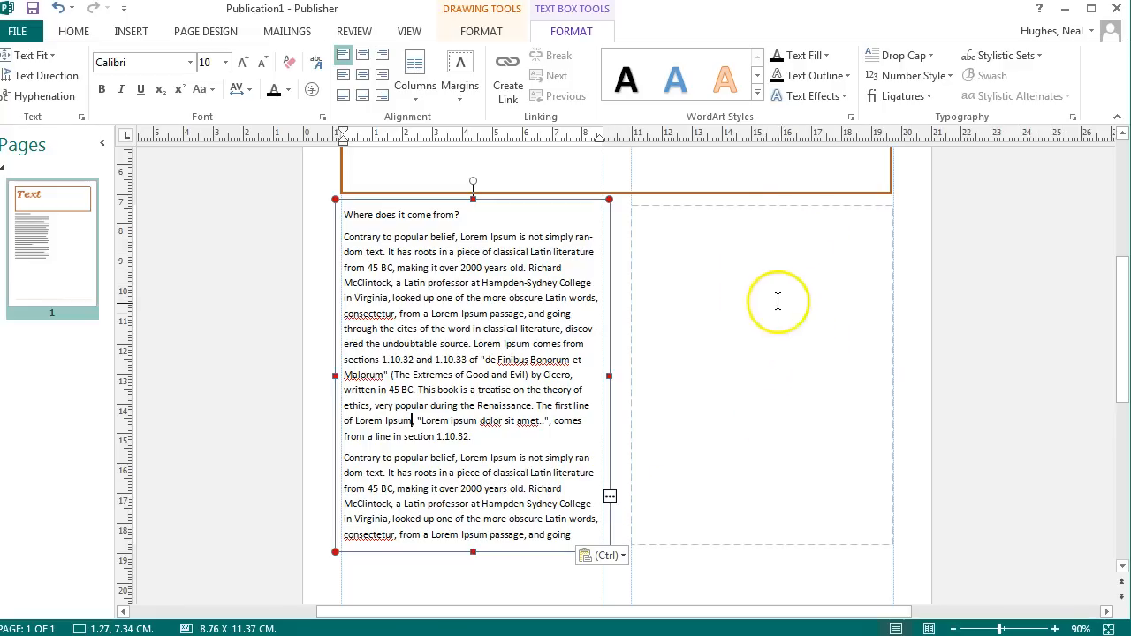
click(778, 300)
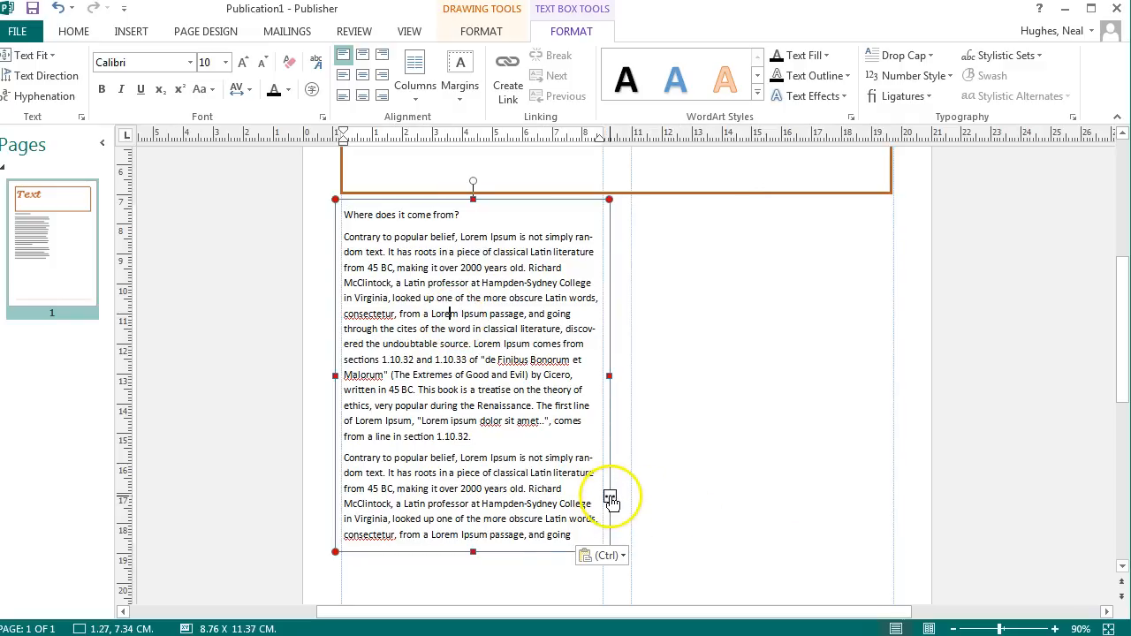
click(507, 75)
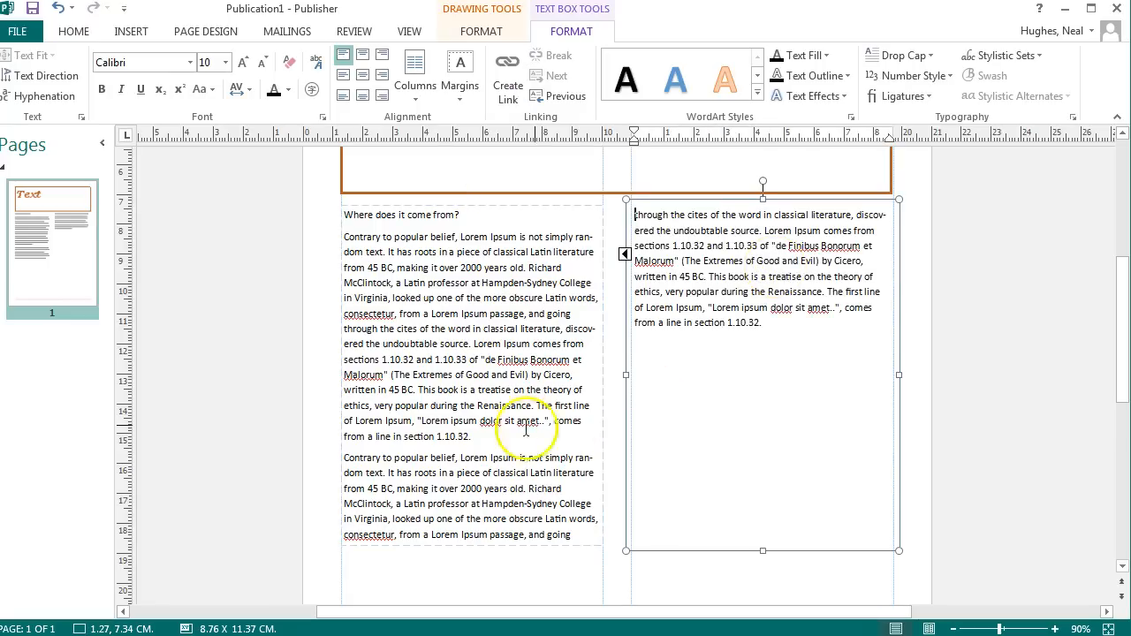
click(490, 433)
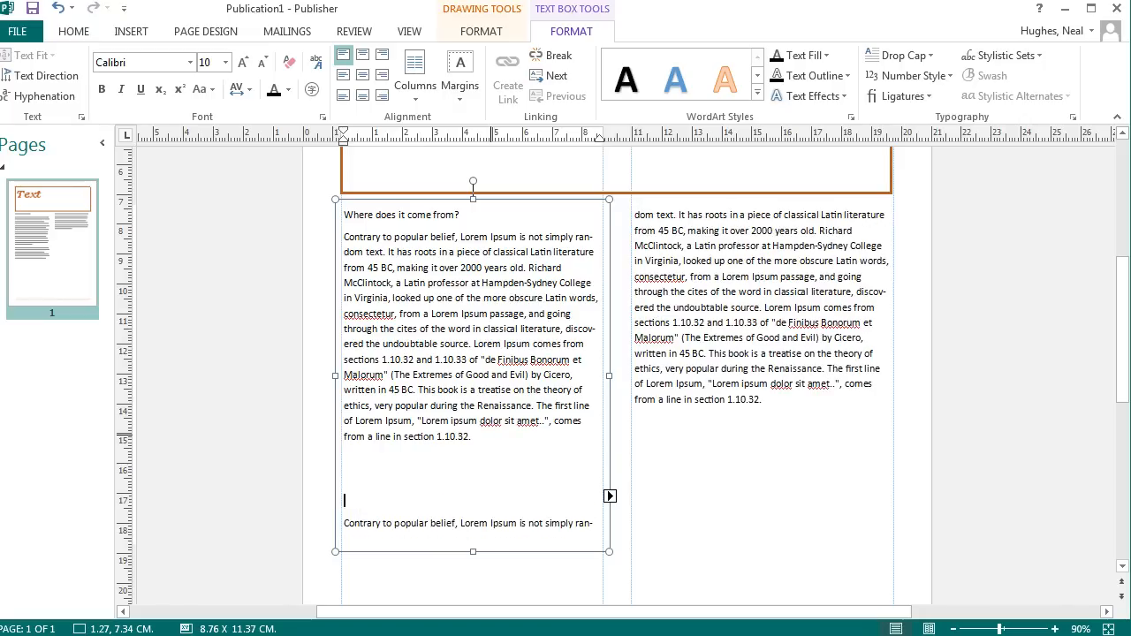
click(768, 502)
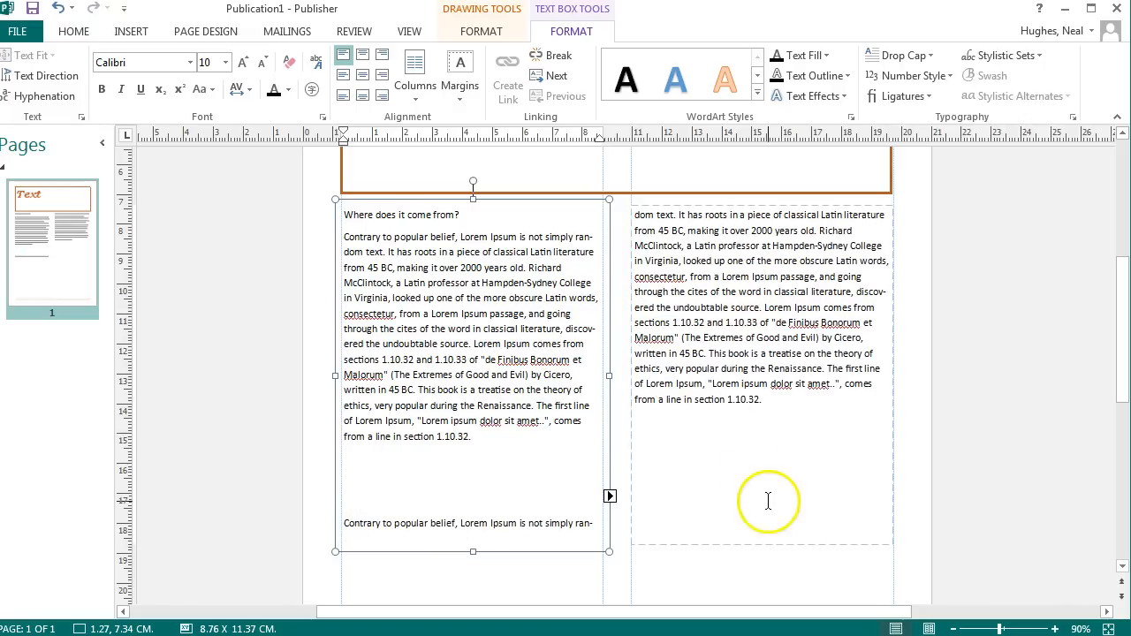
mouse_move(683, 432)
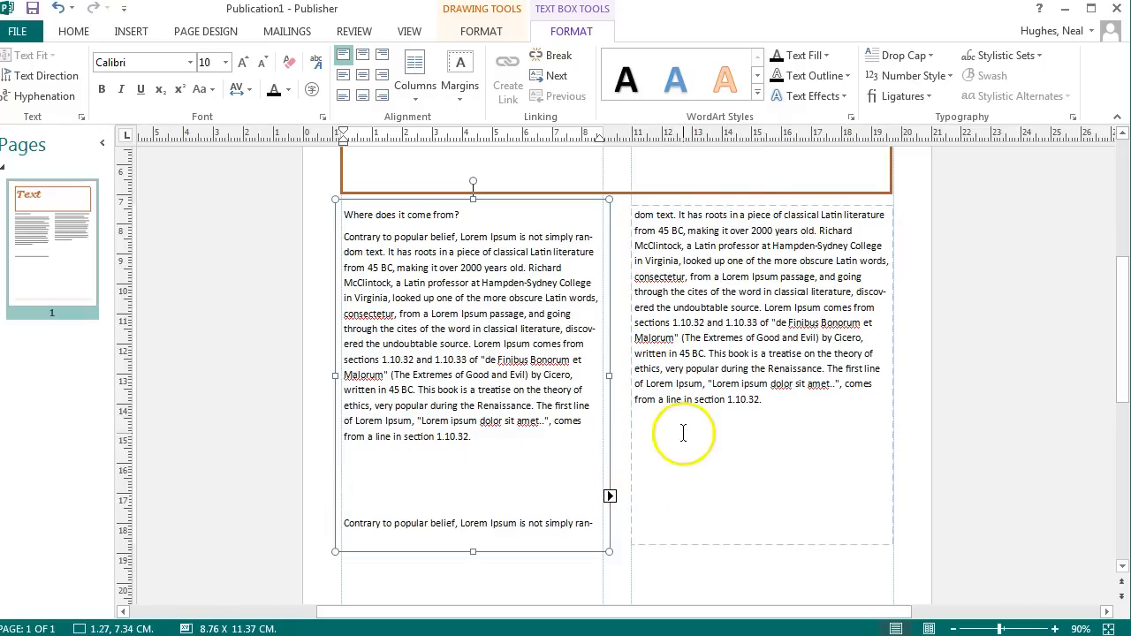
click(762, 433)
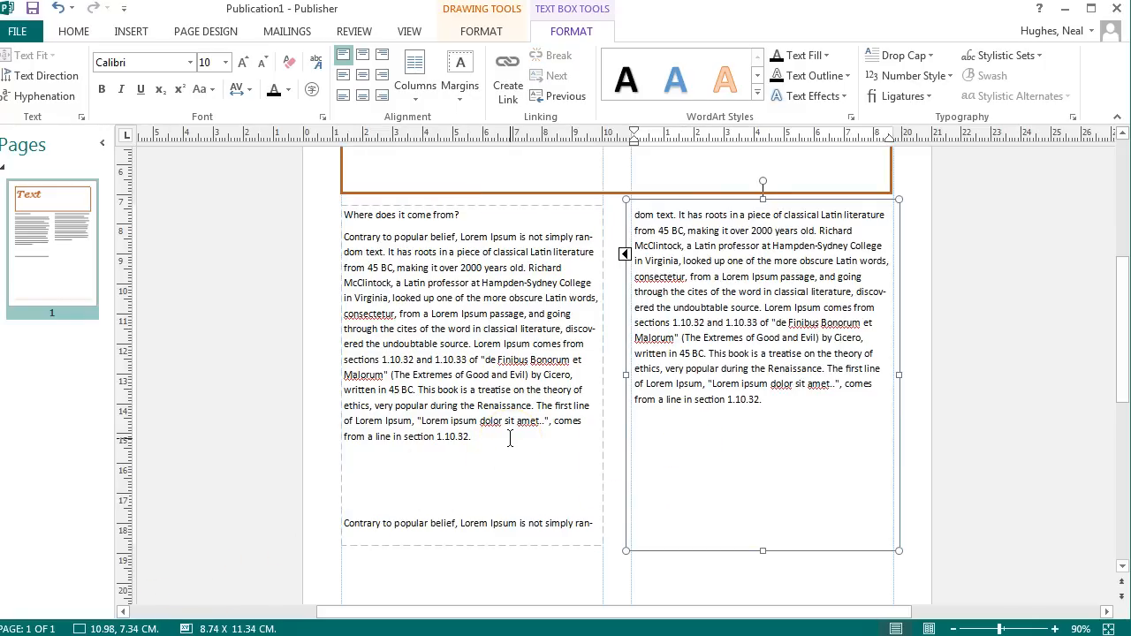
click(250, 416)
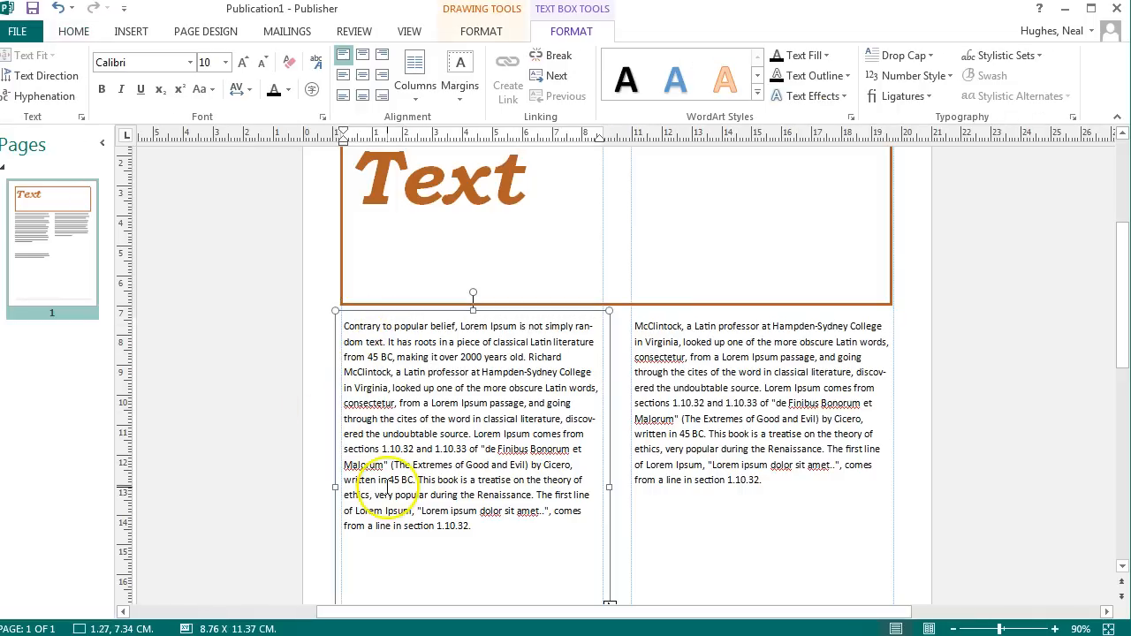
- Add a blue Californian FB drop cap, 3 lines high, before 'Contrary'
click(354, 325)
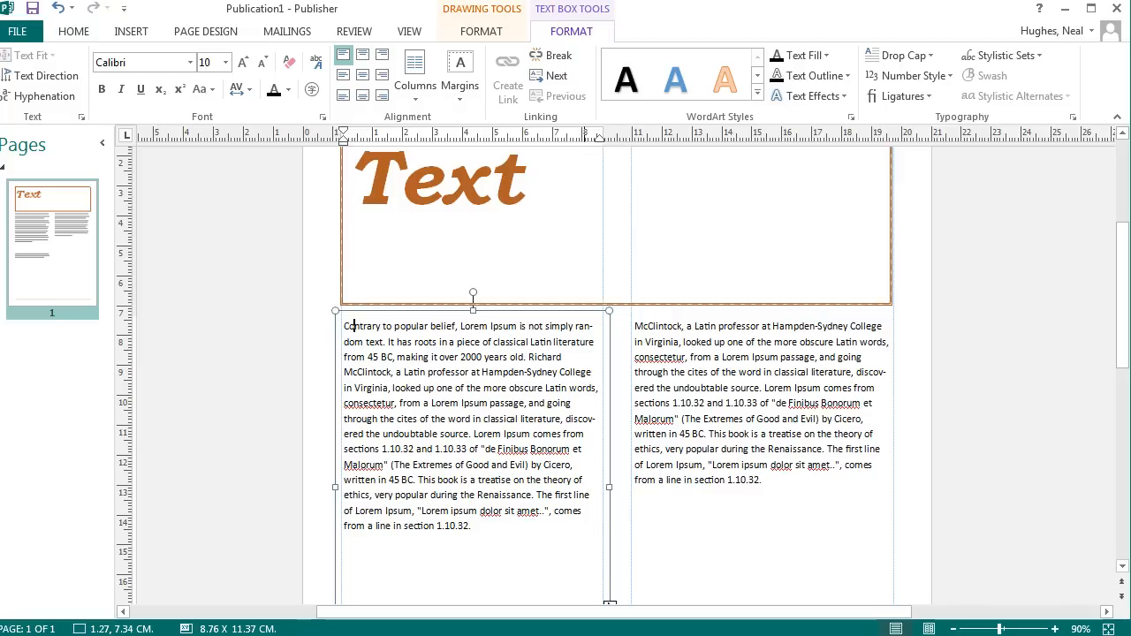
mouse_move(131, 31)
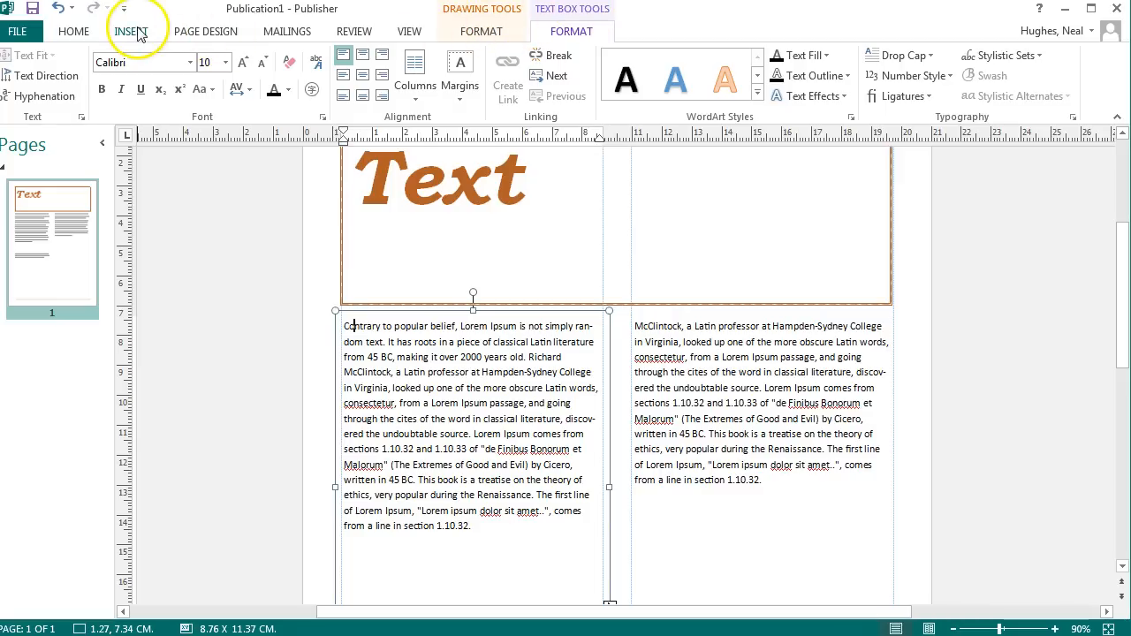
mouse_move(571, 30)
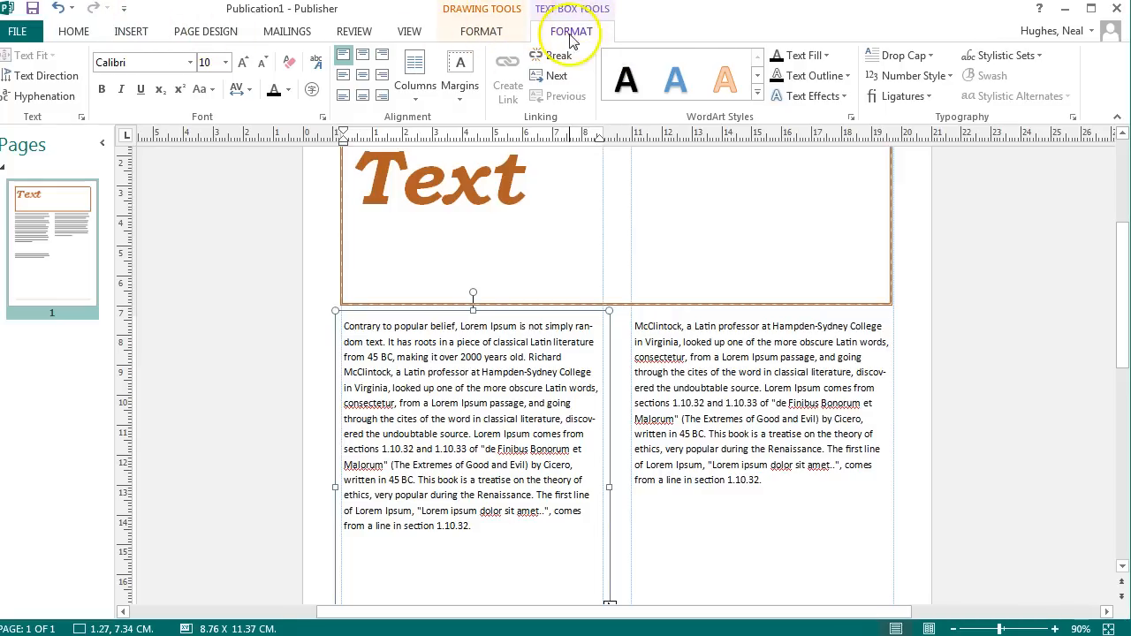
click(901, 55)
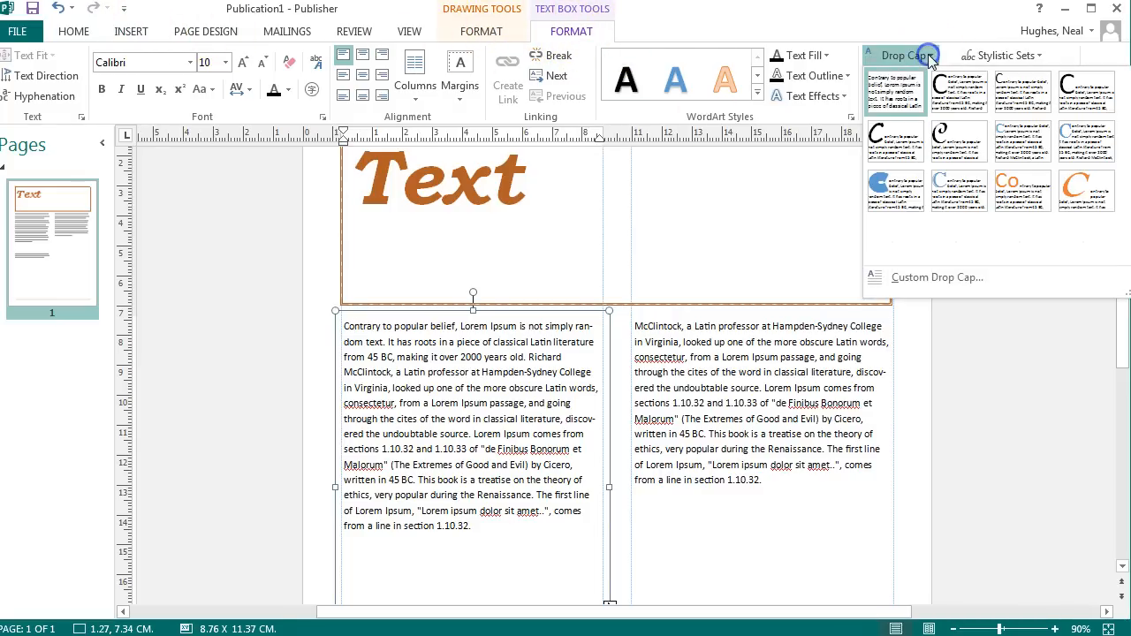
click(958, 190)
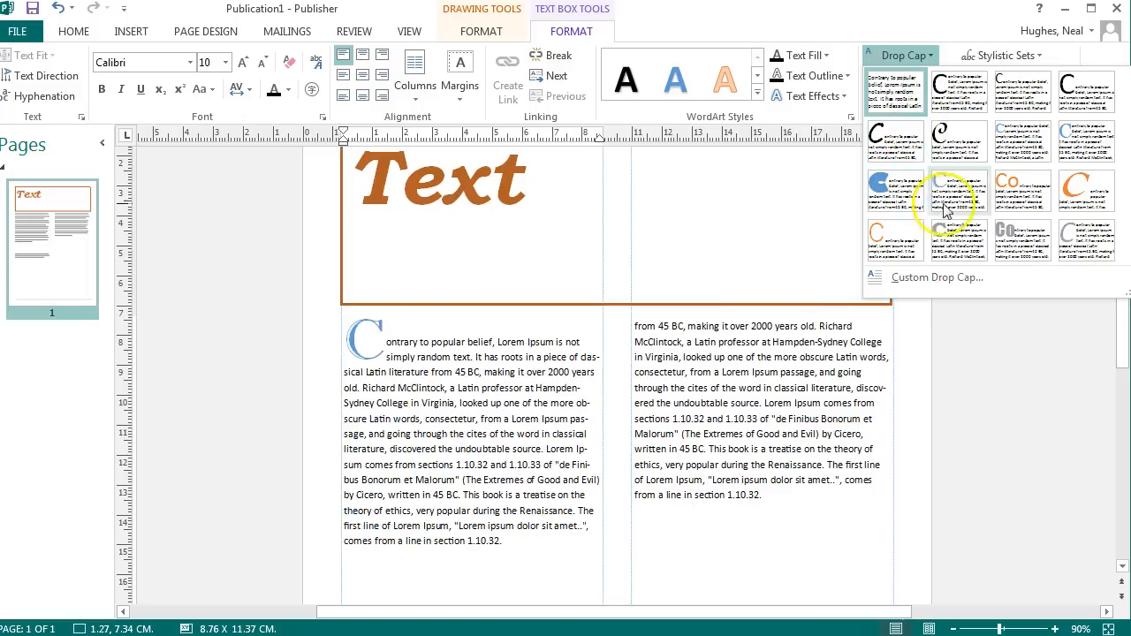
click(937, 277)
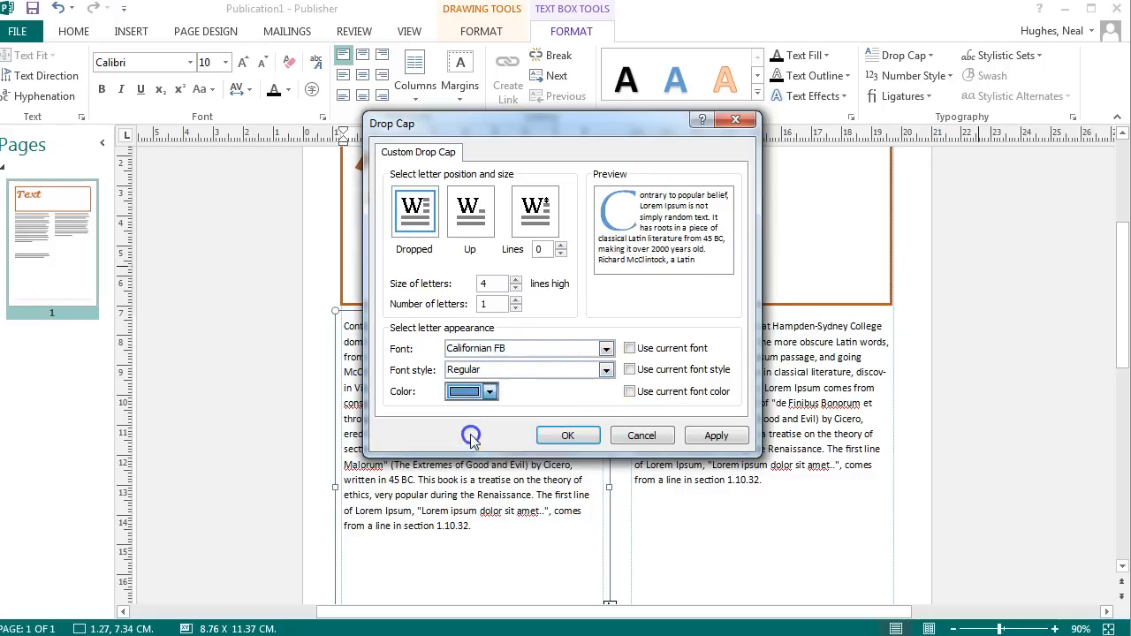
click(515, 288)
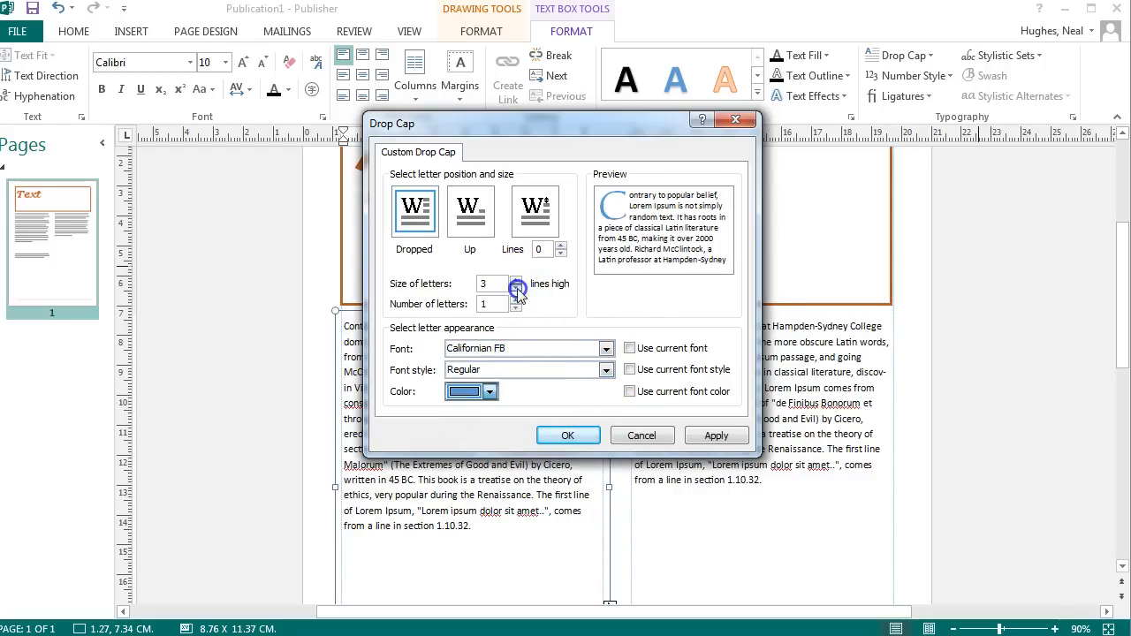
click(566, 435)
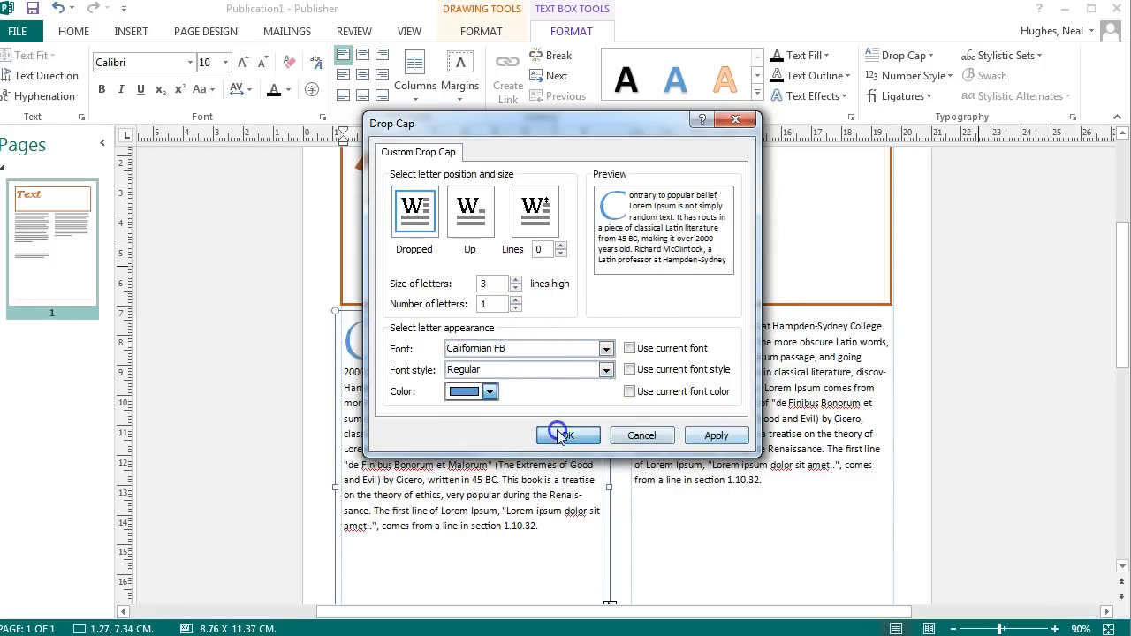
click(567, 435)
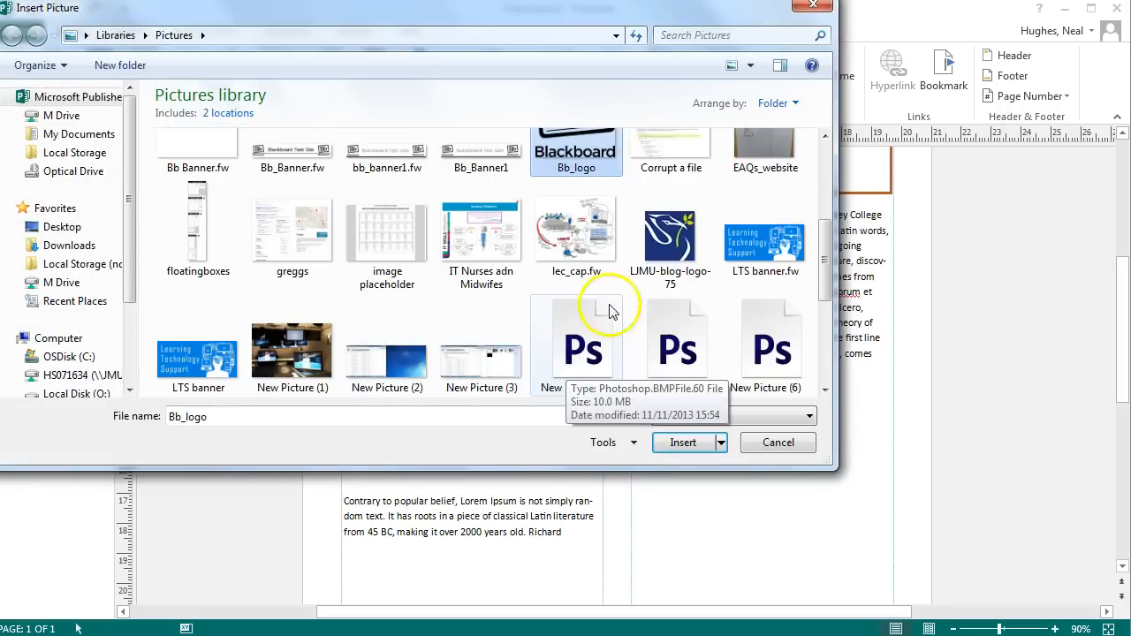
- Insert LJMU-blog-logo-75, enlarge it to column width, and place it atop the right column
click(669, 228)
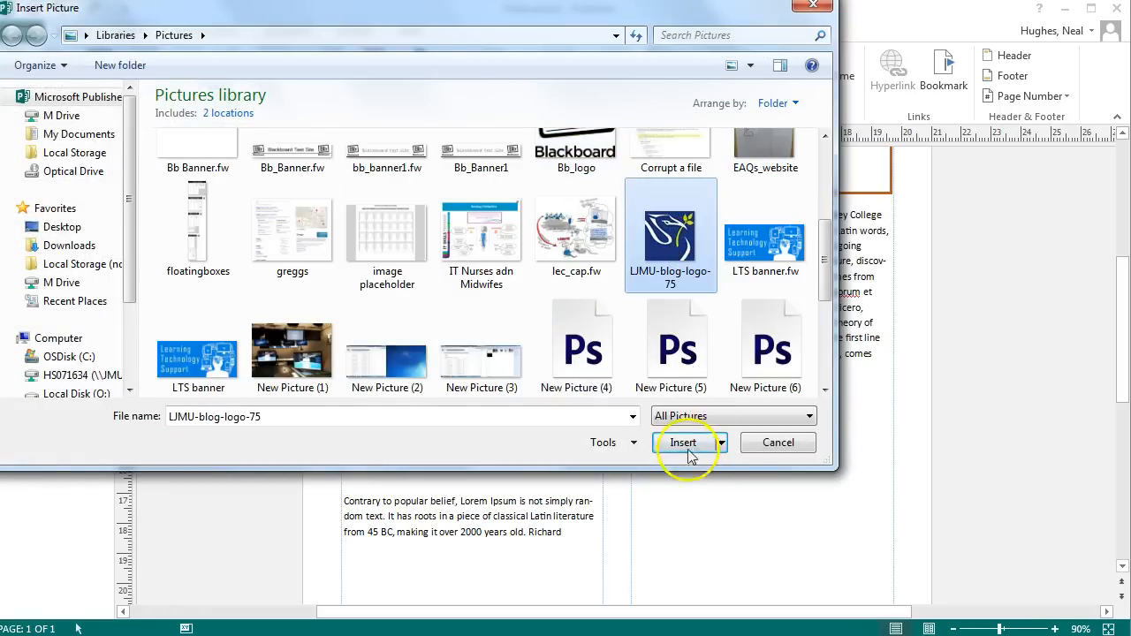
click(683, 442)
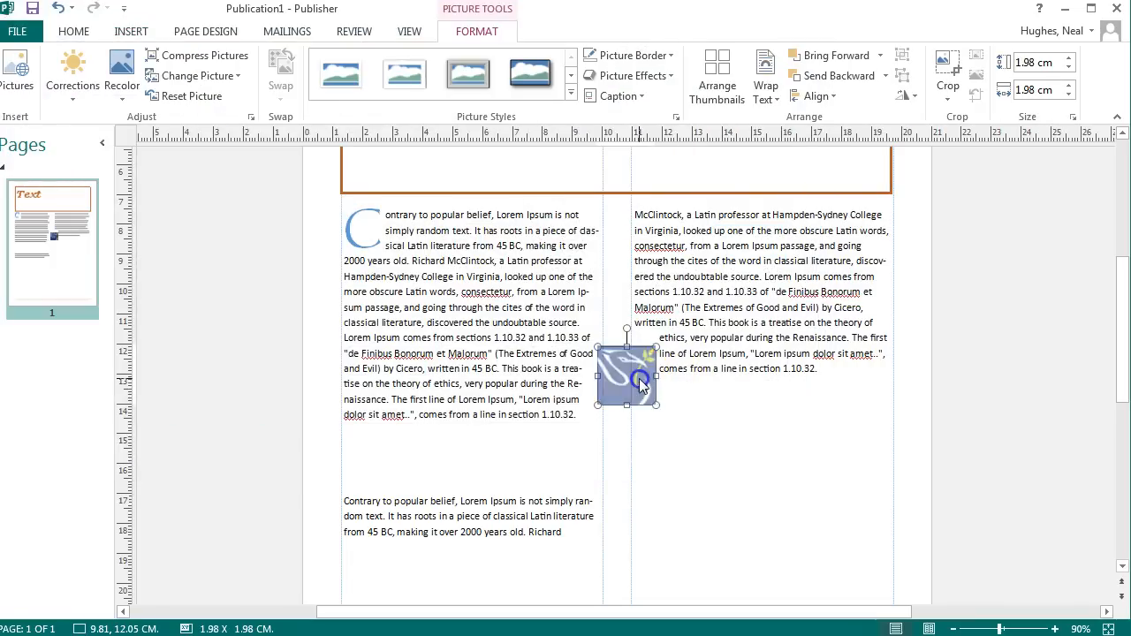
drag(627, 375, 729, 287)
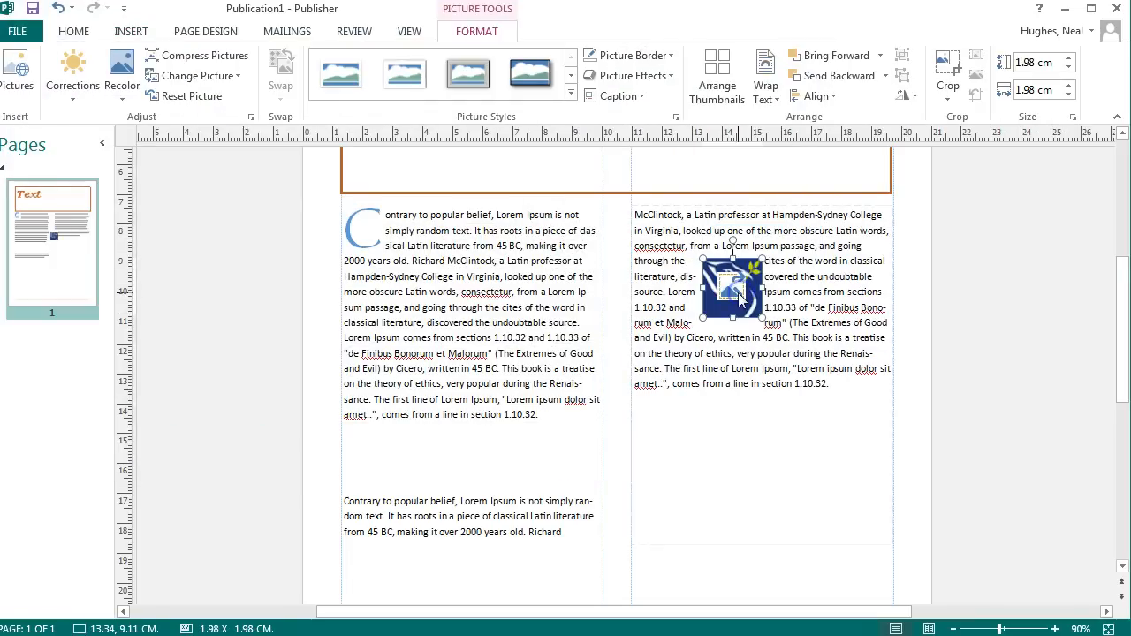
drag(734, 291, 674, 272)
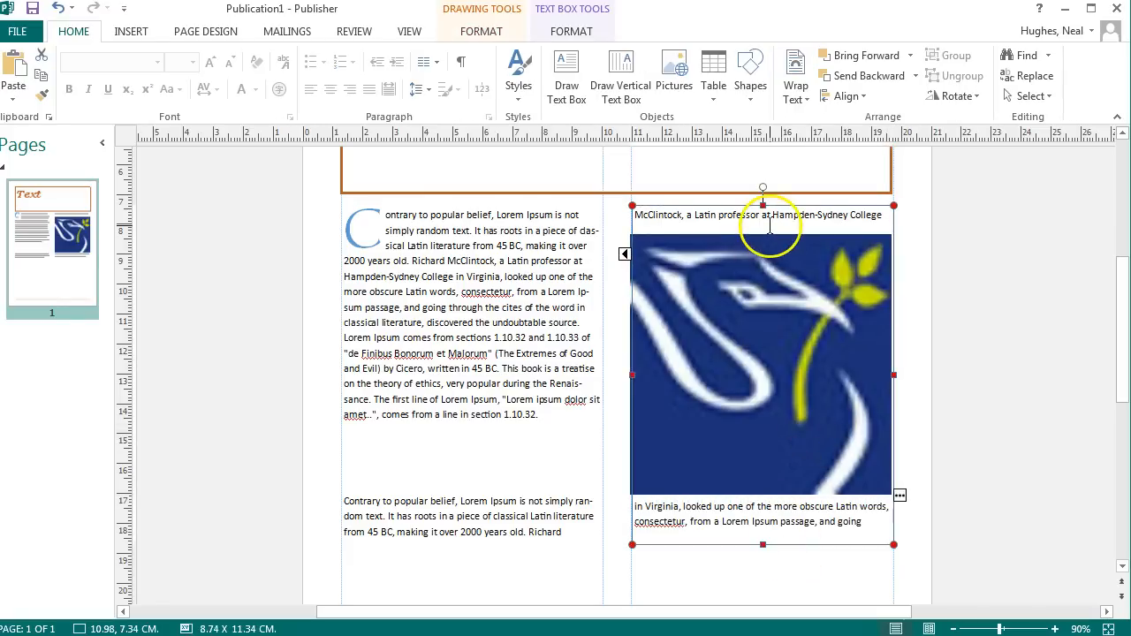
click(762, 364)
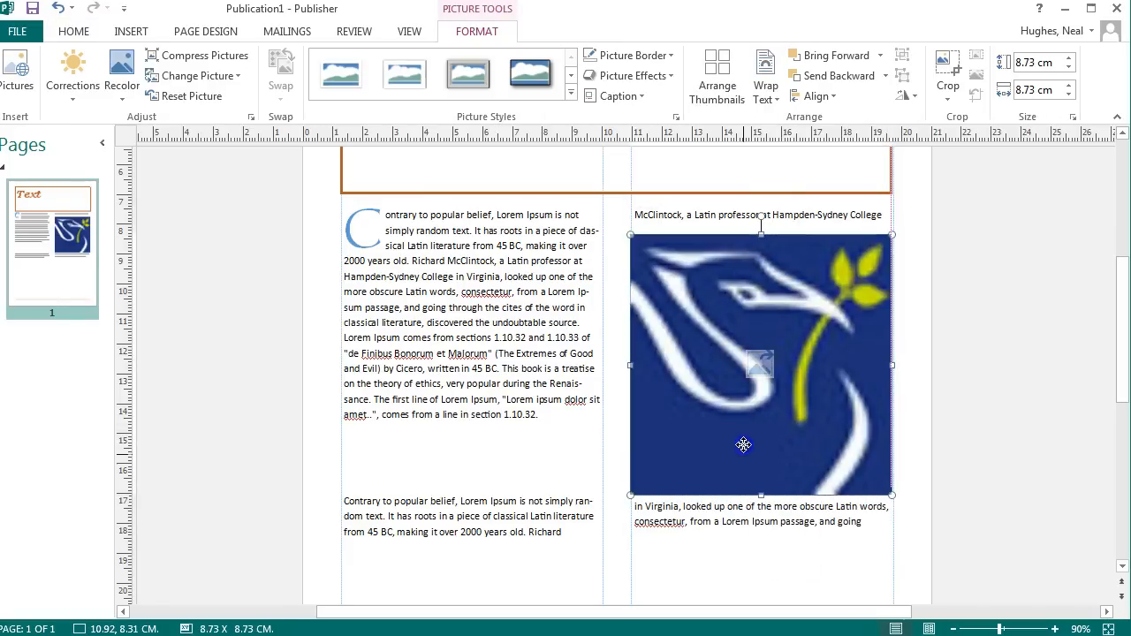
drag(744, 445, 744, 433)
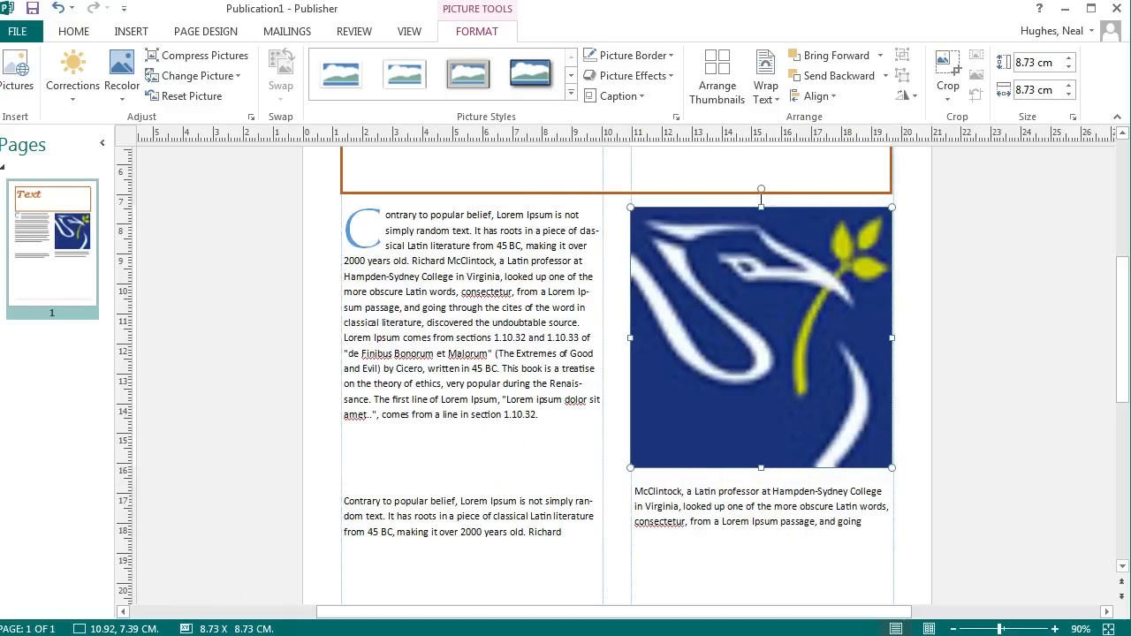
click(73, 31)
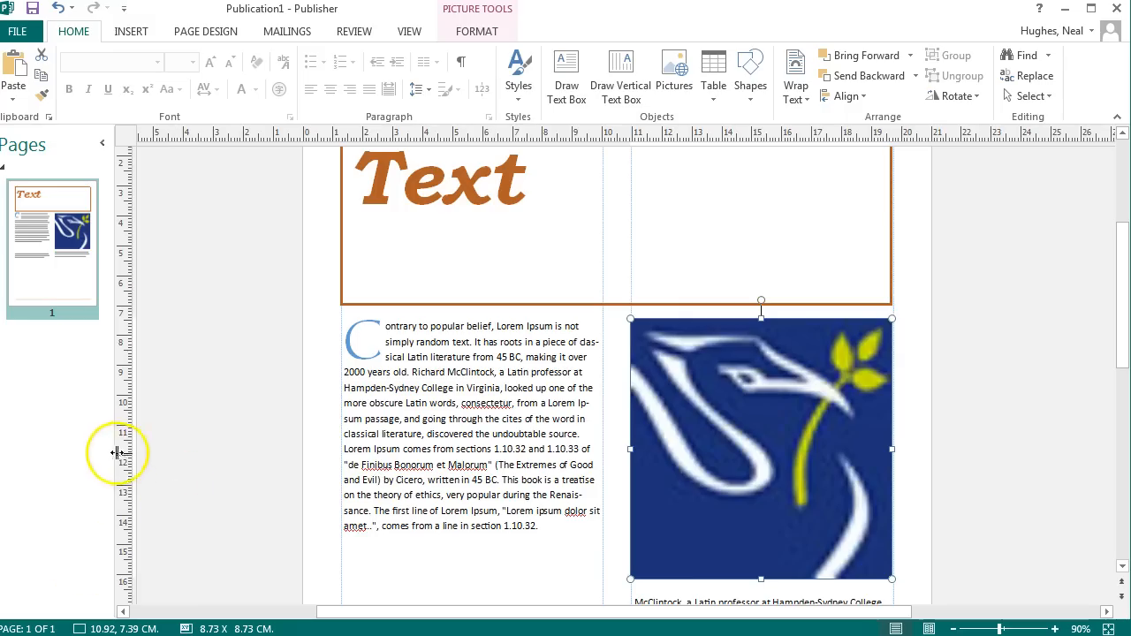
right_click(46, 358)
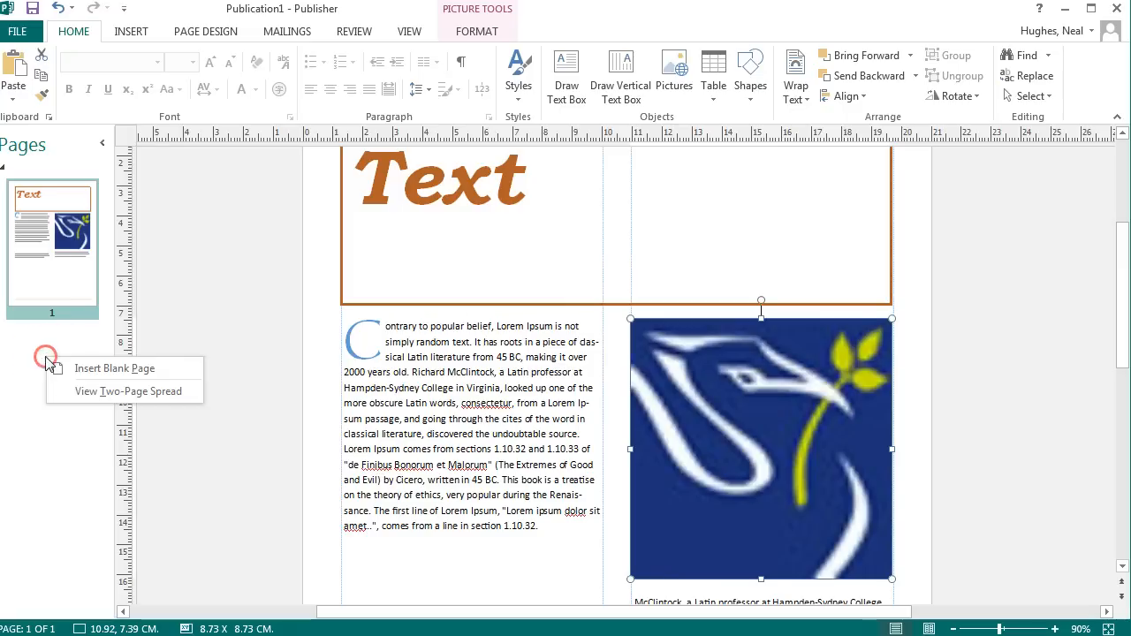
mouse_move(106, 369)
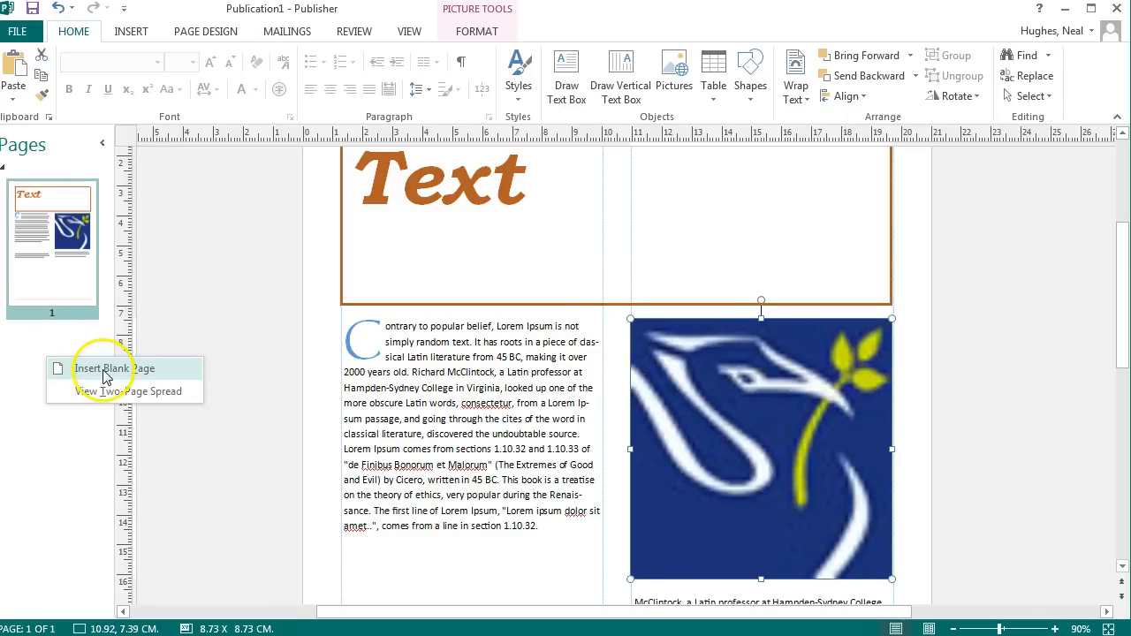
click(114, 368)
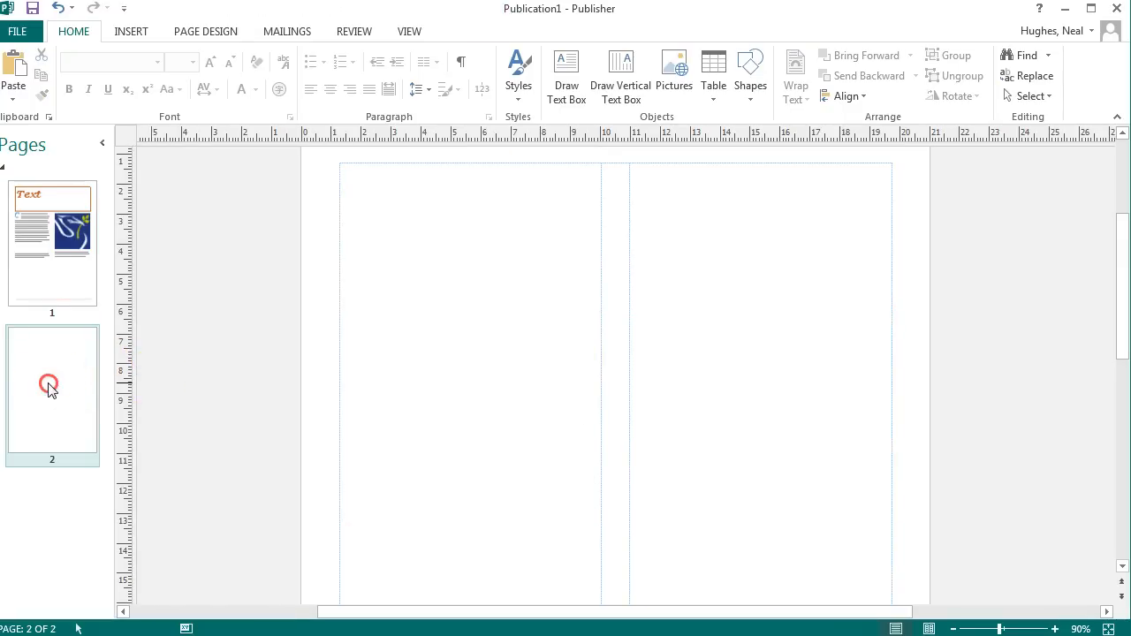
click(51, 244)
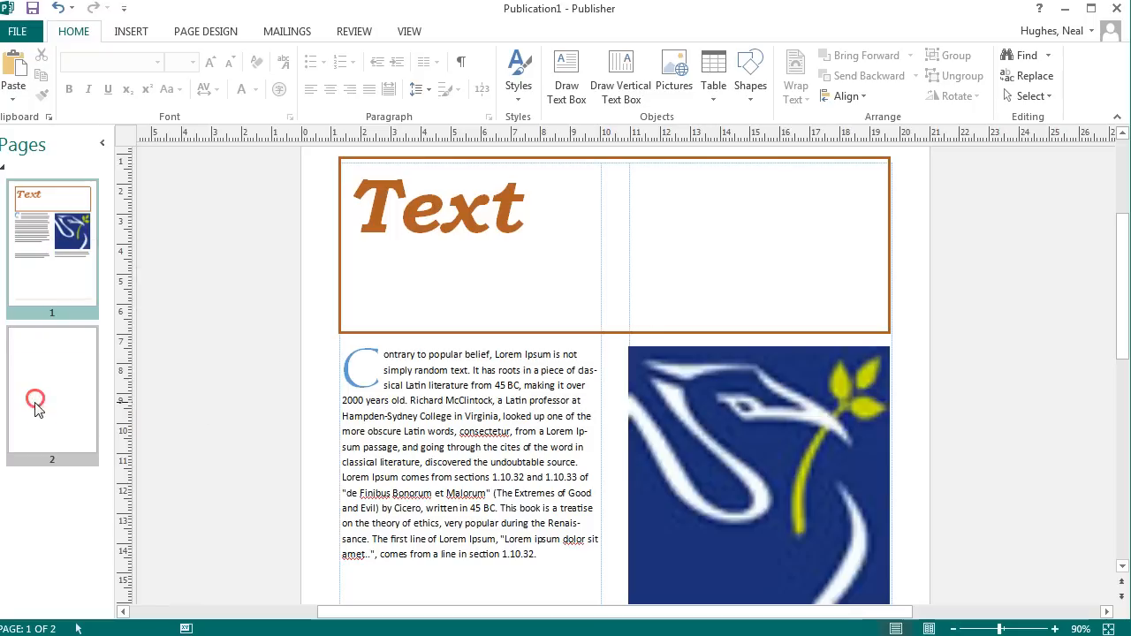
right_click(51, 398)
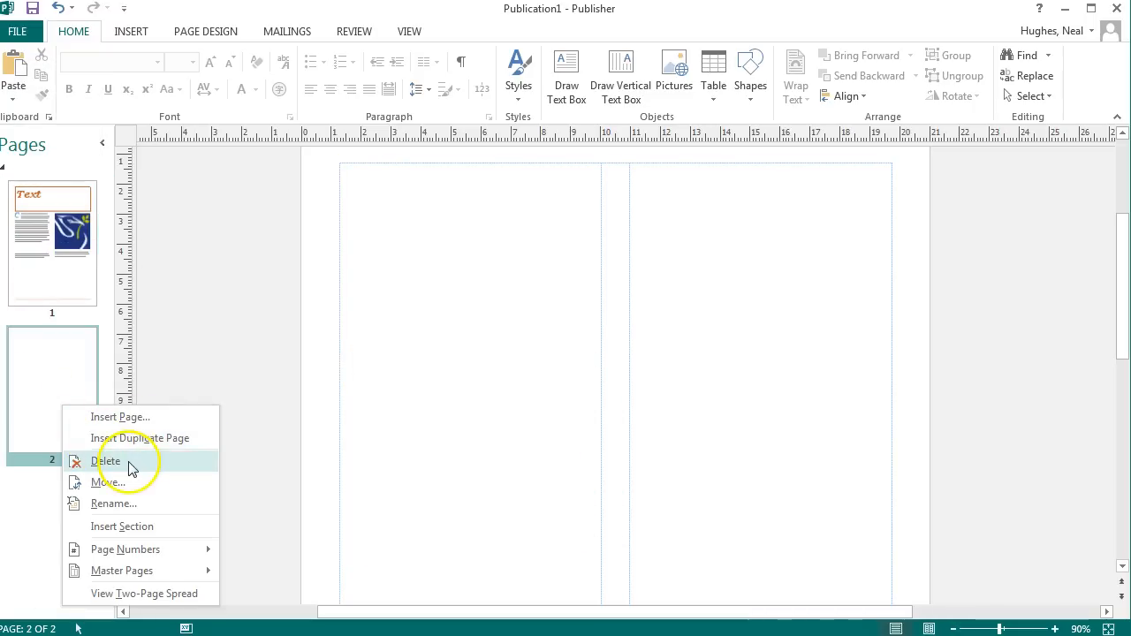
click(106, 460)
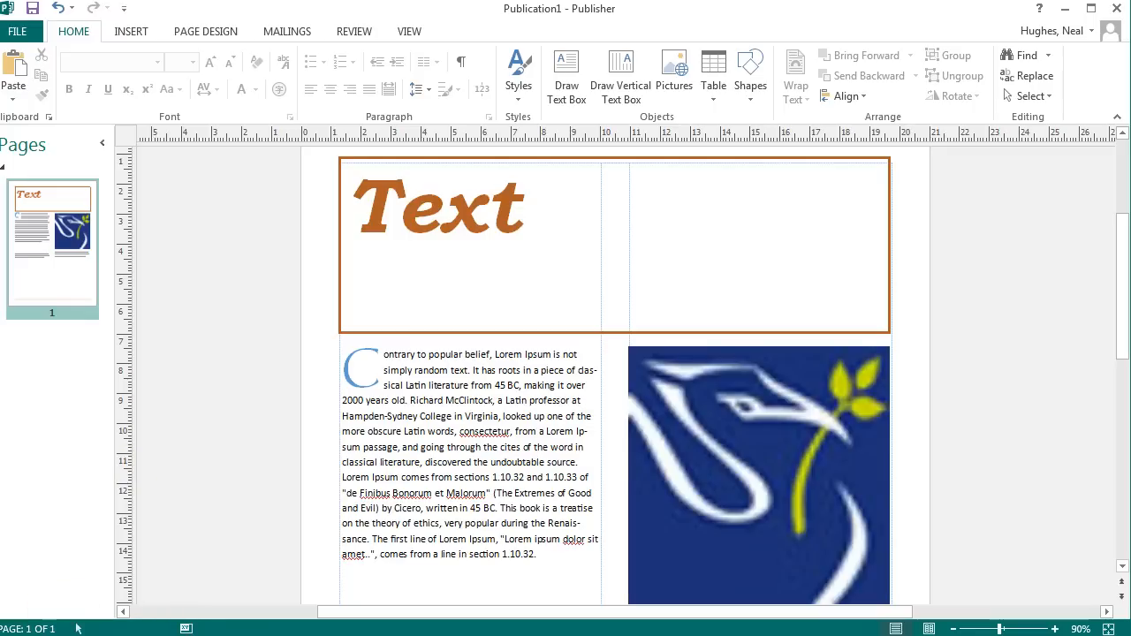